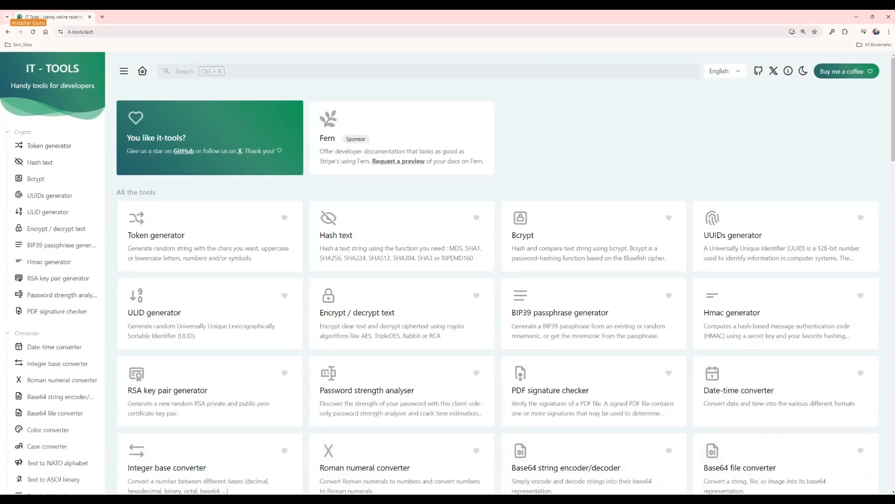
Browse the IT-Tools home list and regenerate a random token in the Token generator
{"action": "scroll", "scroll_direction": "down", "scroll_amount": 3}
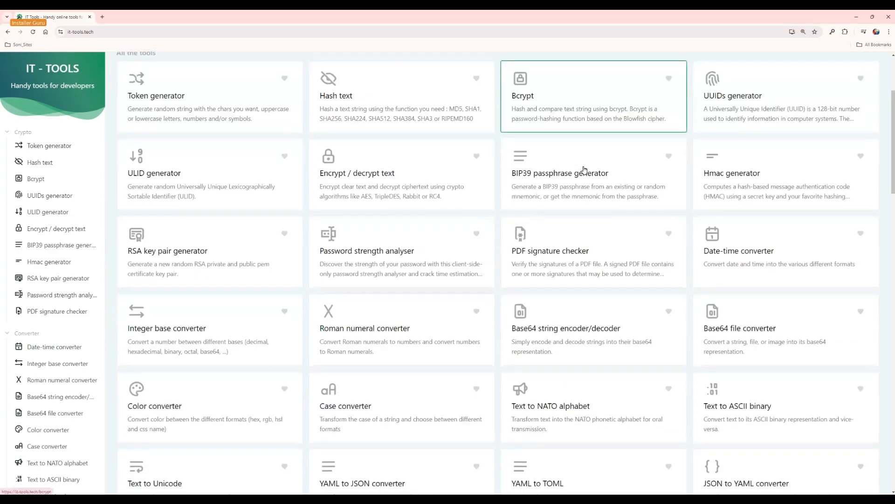
{"action": "scroll", "scroll_direction": "down", "scroll_amount": 3}
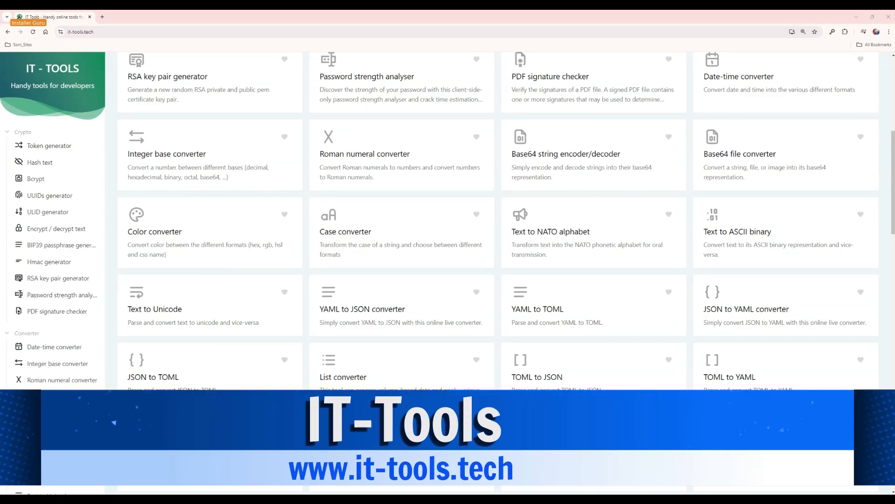
{"action": "left_click", "coordinate": [137, 16]}
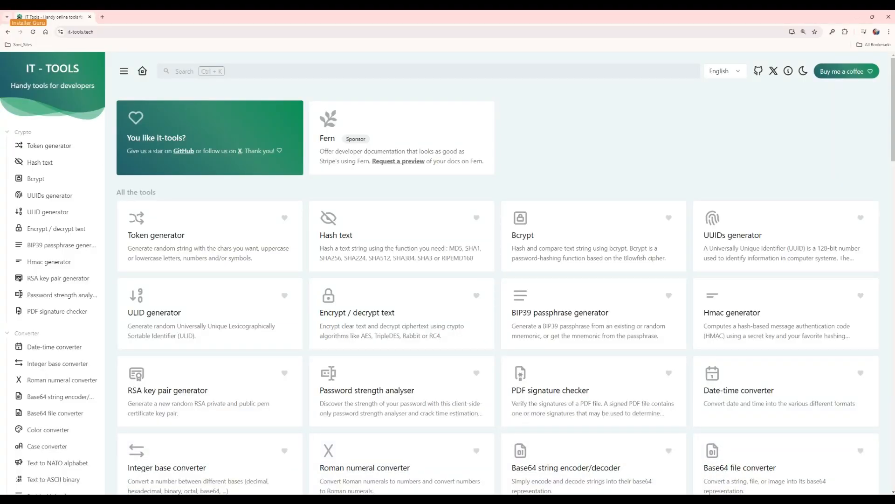
{"action": "scroll", "scroll_direction": "down", "scroll_amount": 3}
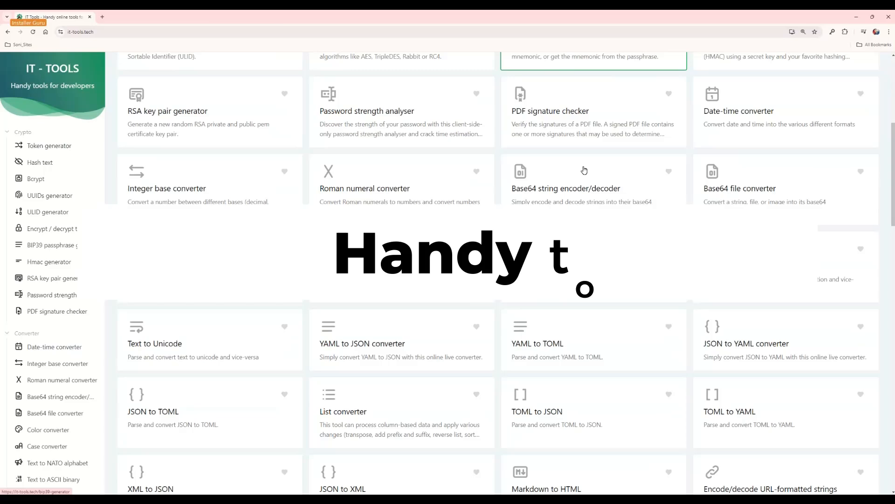
{"action": "scroll", "scroll_direction": "down", "scroll_amount": 3}
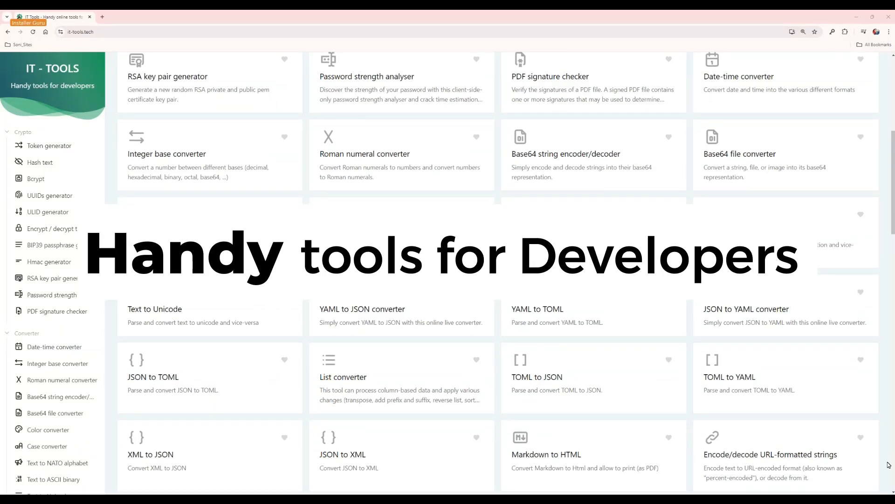
{"action": "scroll", "scroll_direction": "down", "scroll_amount": 3}
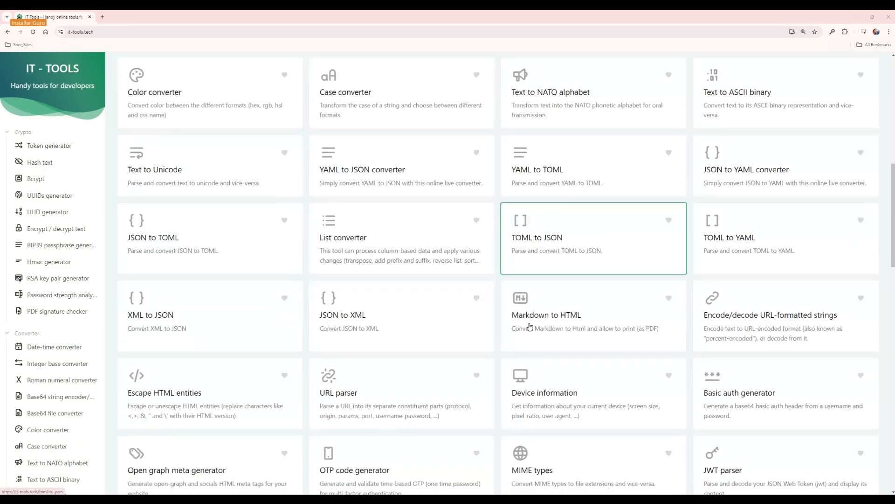
{"action": "scroll", "scroll_direction": "down", "scroll_amount": 3}
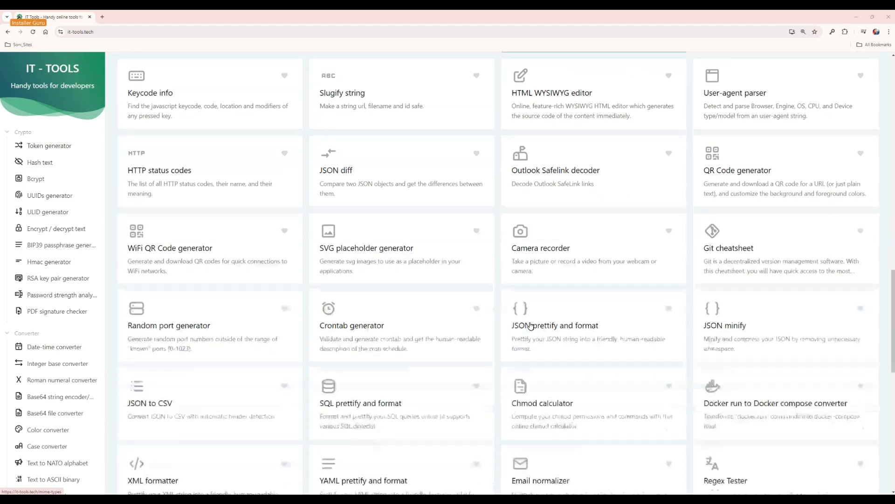
{"action": "scroll", "scroll_direction": "down", "scroll_amount": 3}
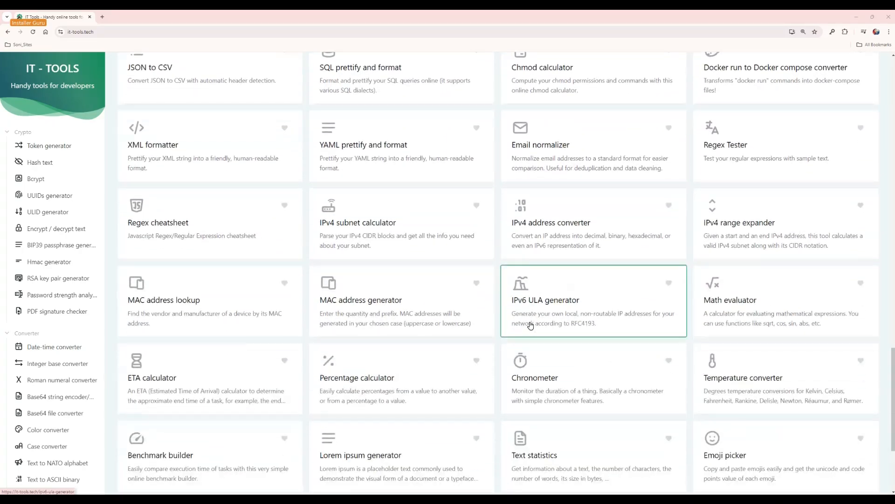
{"action": "scroll", "scroll_direction": "down", "scroll_amount": 3}
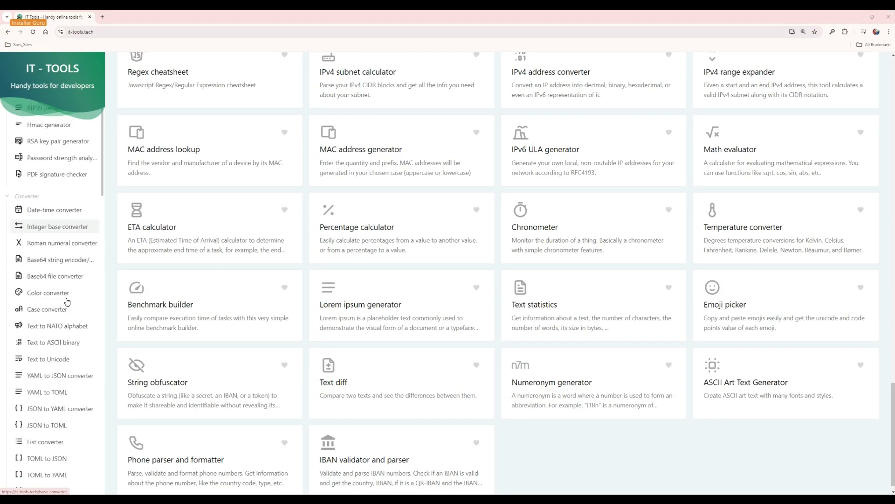
{"action": "scroll", "scroll_direction": "down", "scroll_amount": 3}
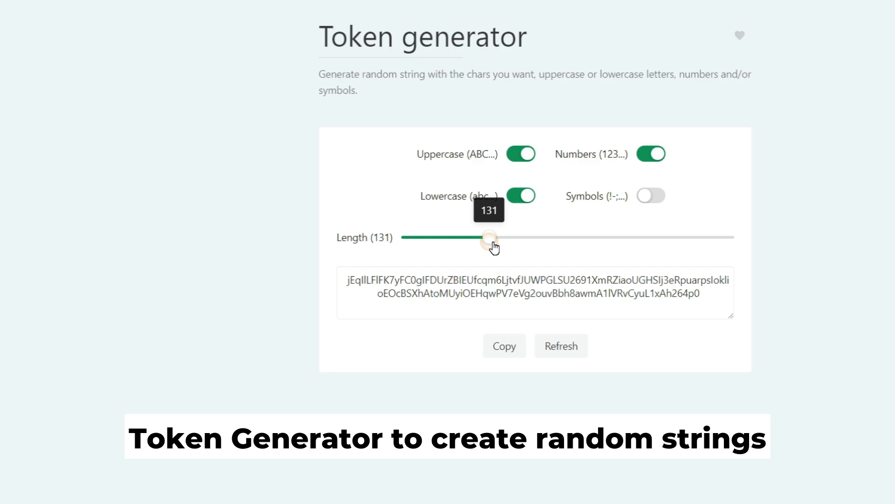
{"action": "left_click", "coordinate": [650, 195]}
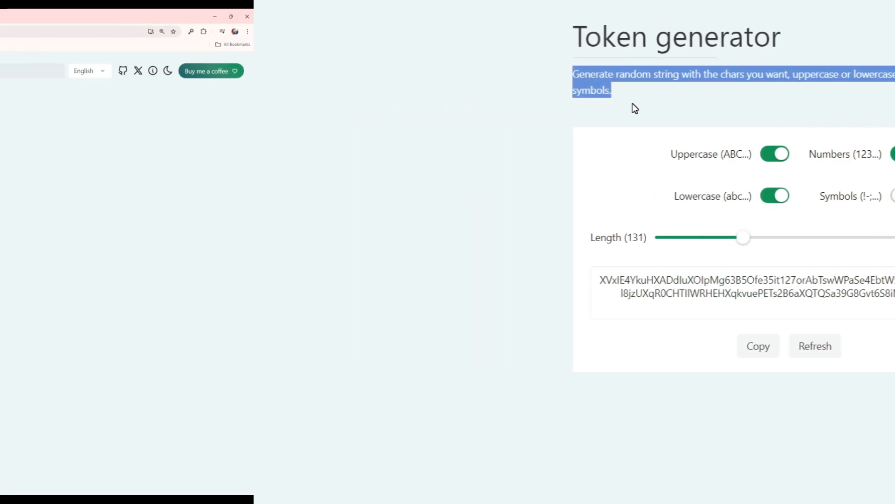
Hash the phrase 'hi my name is' in Hash text, then move on to Encrypt / decrypt text
{"action": "left_click", "coordinate": [24, 158]}
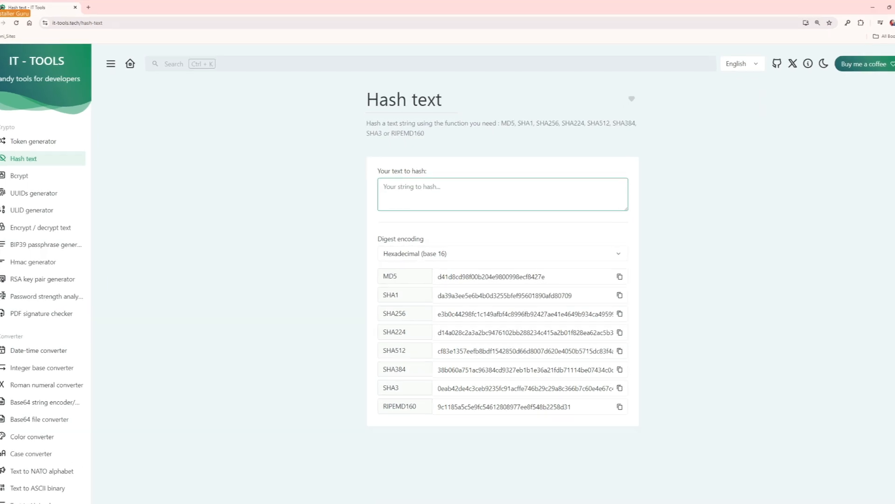
{"action": "type", "text": "hi"}
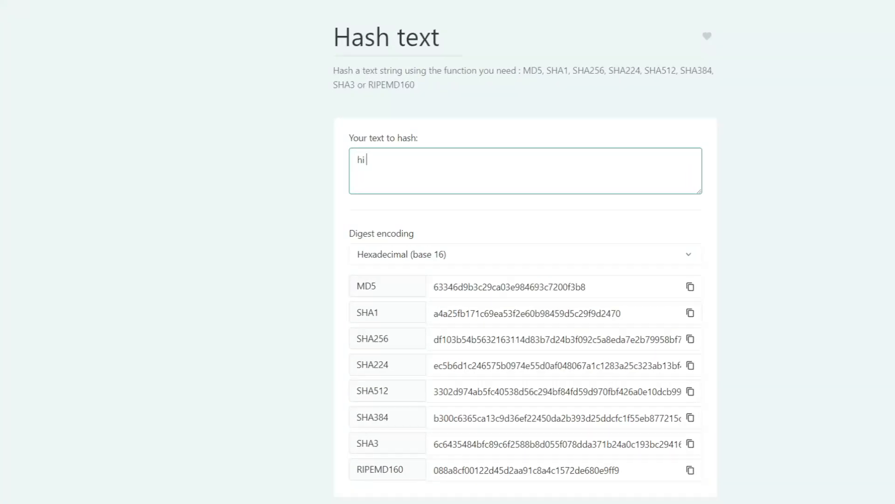
{"action": "type", "text": "my"}
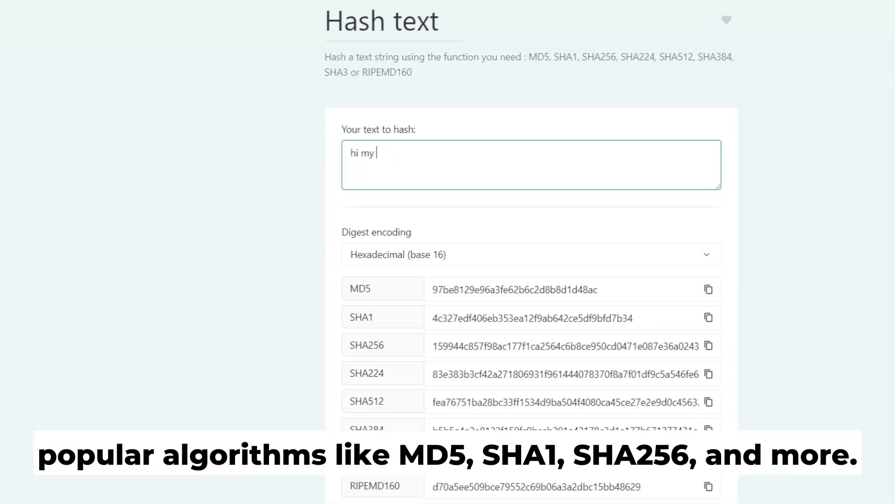
{"action": "type", "text": "name is"}
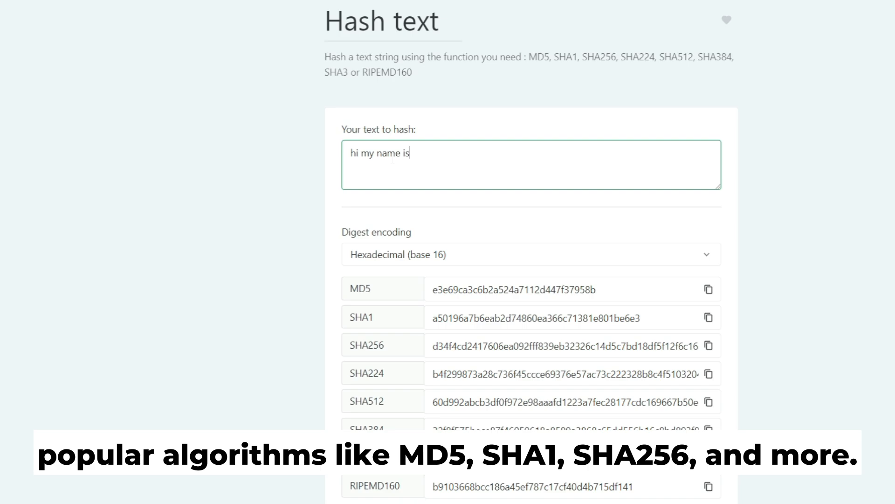
{"action": "left_click", "coordinate": [59, 228]}
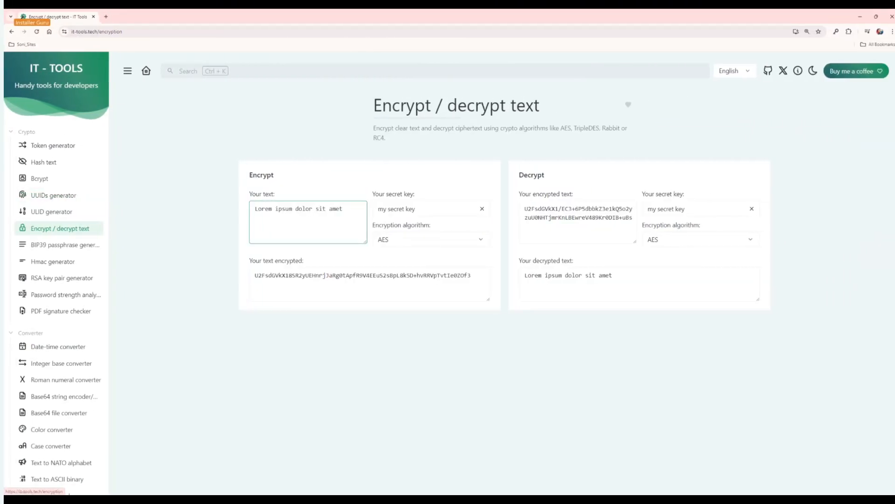
Go fullscreen, select the whole AES-encrypted output and view the RSA key pair generator
{"action": "key", "text": "F11"}
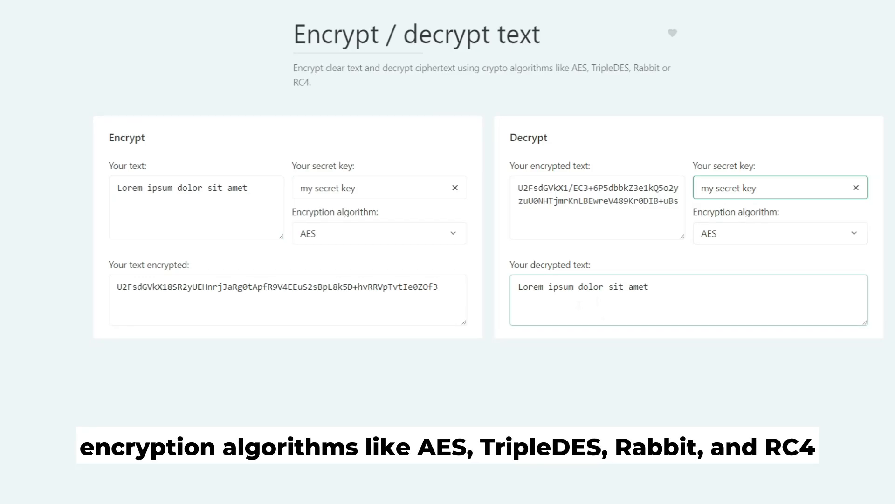
{"action": "triple_click", "coordinate": [582, 286]}
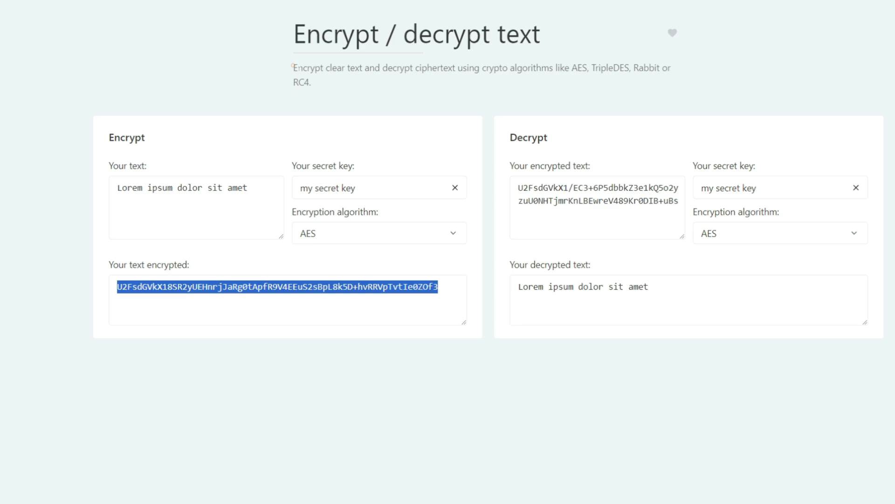
{"action": "left_click", "coordinate": [57, 278]}
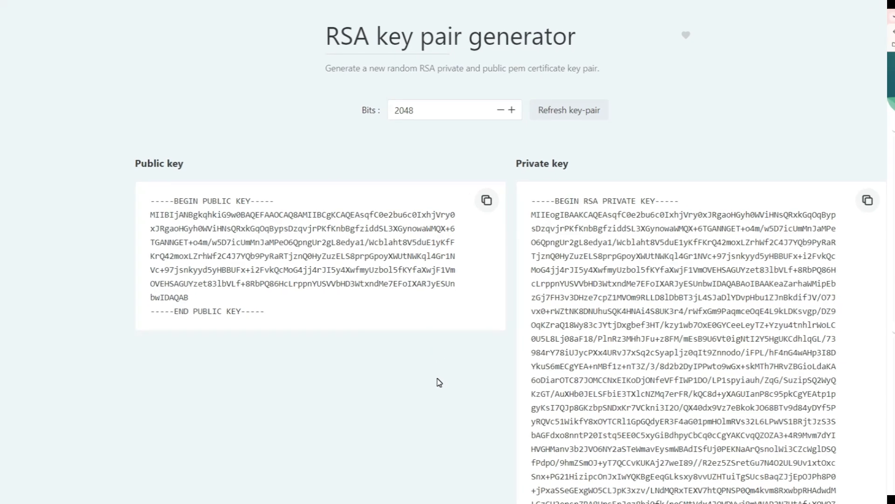
Score the password 12345 in the Password strength analyser, then reach the Date-time converter
{"action": "left_click", "coordinate": [17, 309]}
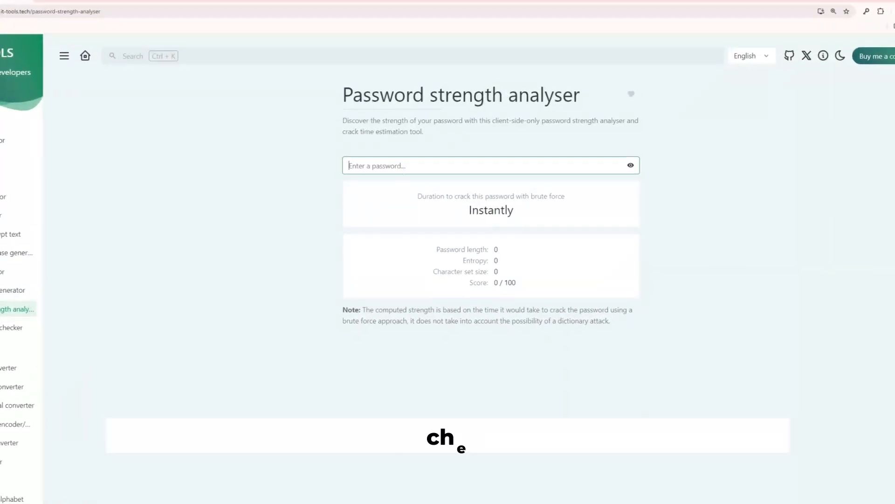
{"action": "type", "text": "12345"}
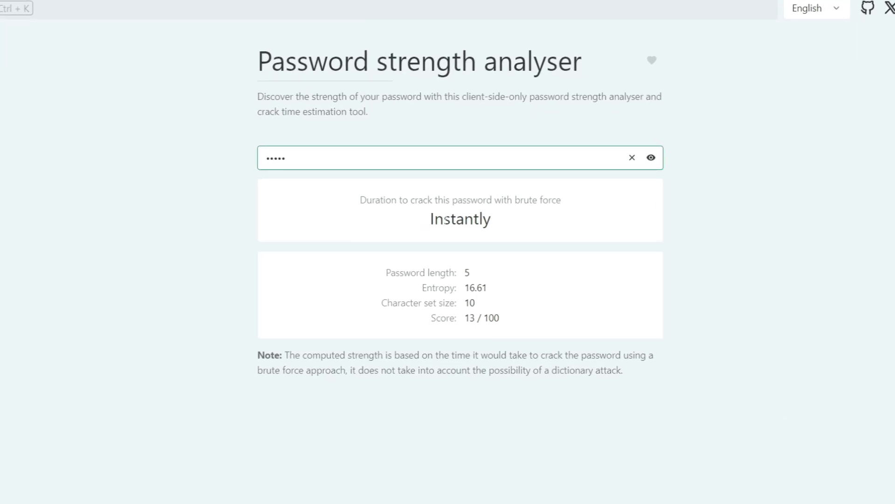
{"action": "left_click", "coordinate": [54, 346]}
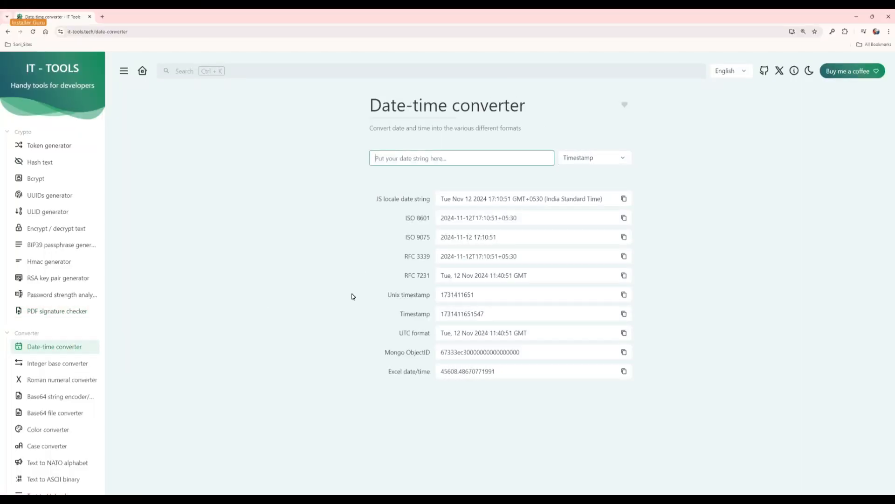
Enter the date 12.11.2024 in the converter, then pick a colour in the Color converter
{"action": "type", "text": "12.11.2"}
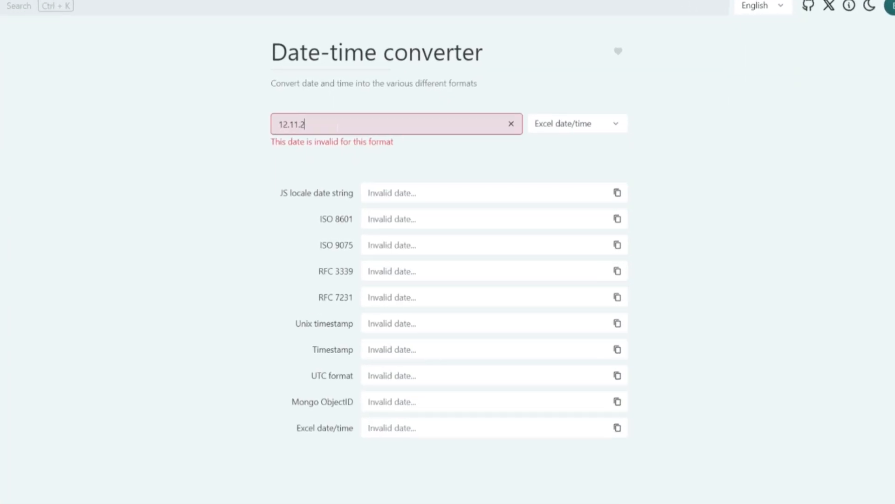
{"action": "type", "text": "024"}
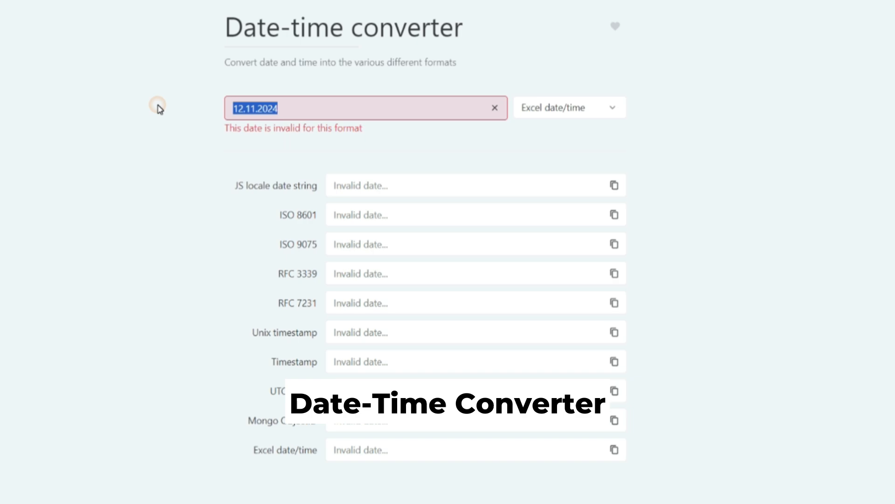
{"action": "left_click", "coordinate": [568, 107]}
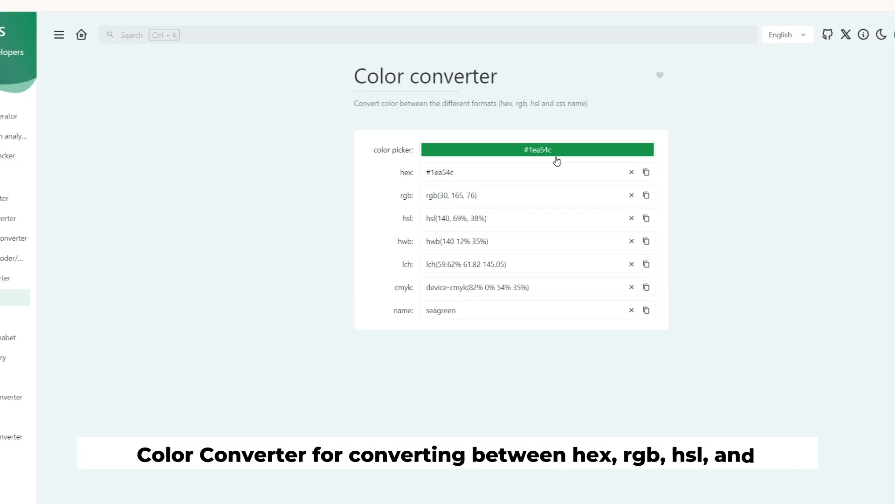
{"action": "left_click", "coordinate": [537, 149]}
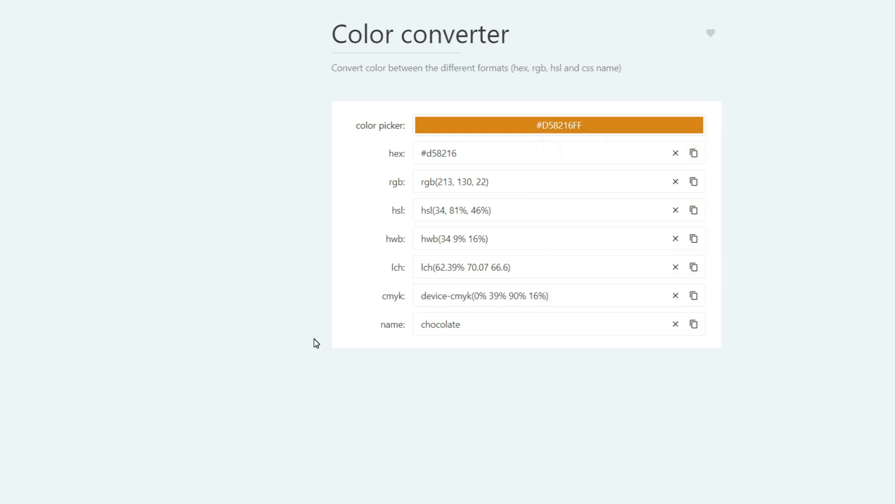
Visit the YAML to JSON converter and the URL encode/decode tool showing Hello world :)
{"action": "left_click", "coordinate": [39, 379]}
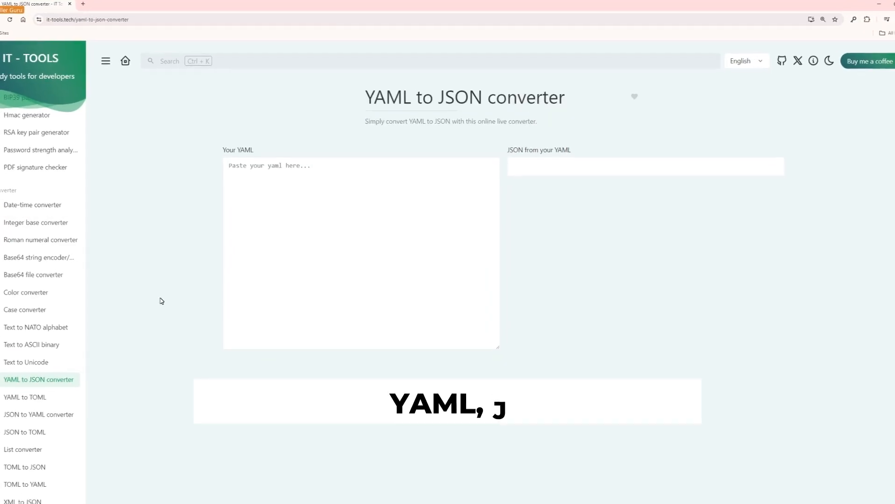
{"action": "left_click", "coordinate": [25, 398]}
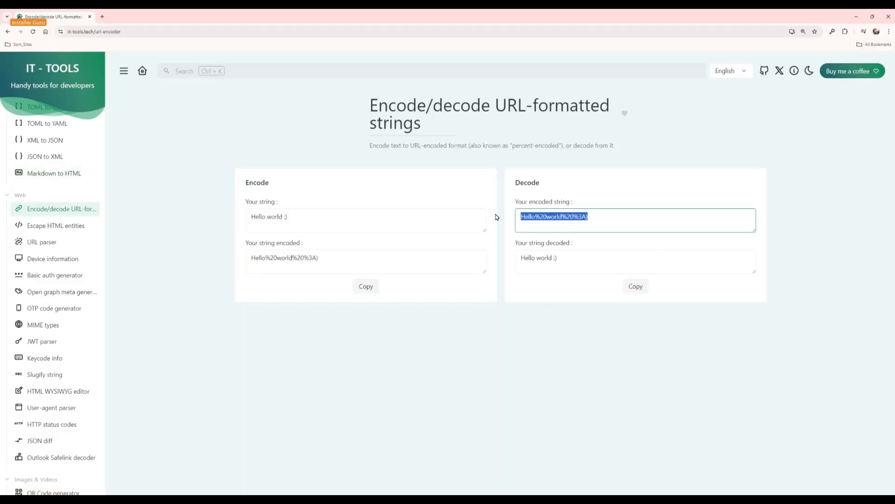
Tour the URL parser, Basic auth generator, OTP generator and MIME types list
{"action": "left_click", "coordinate": [42, 242]}
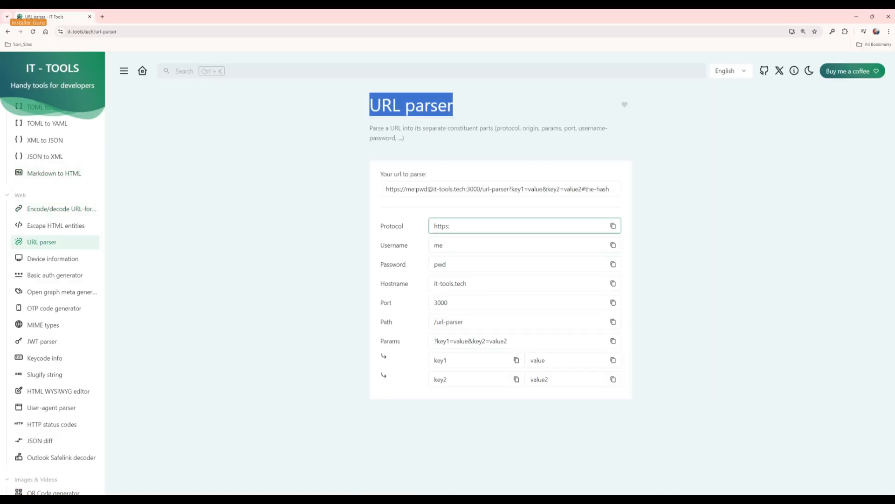
{"action": "left_click", "coordinate": [55, 275]}
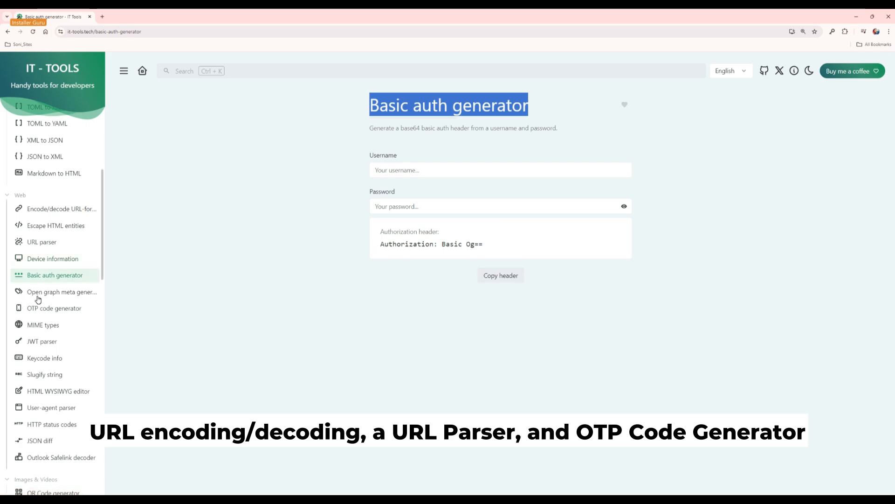
{"action": "left_click", "coordinate": [54, 308]}
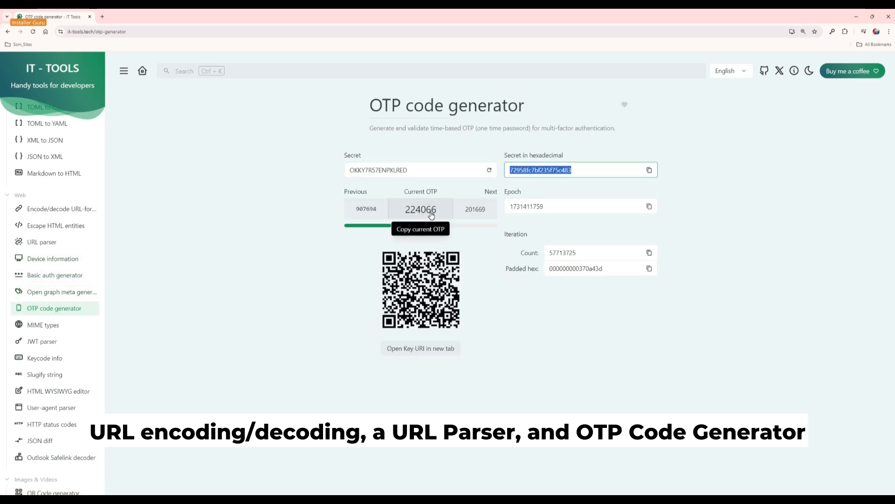
{"action": "left_click", "coordinate": [43, 325]}
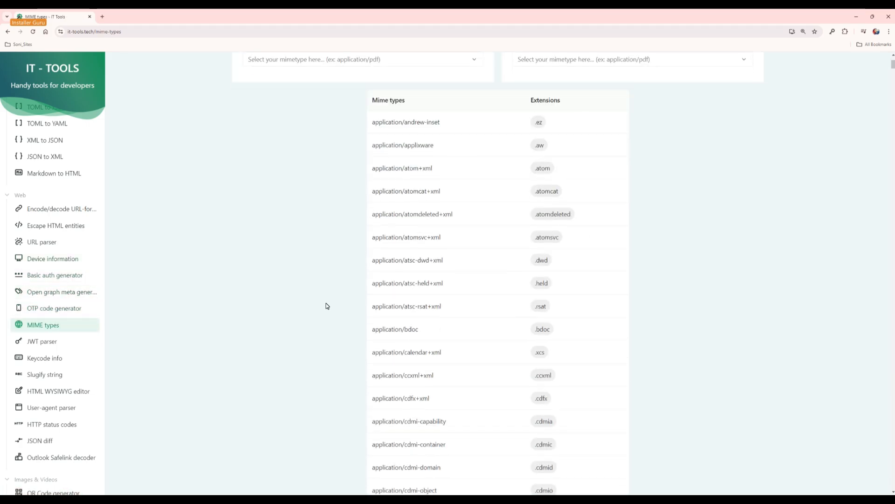
{"action": "left_click", "coordinate": [42, 341]}
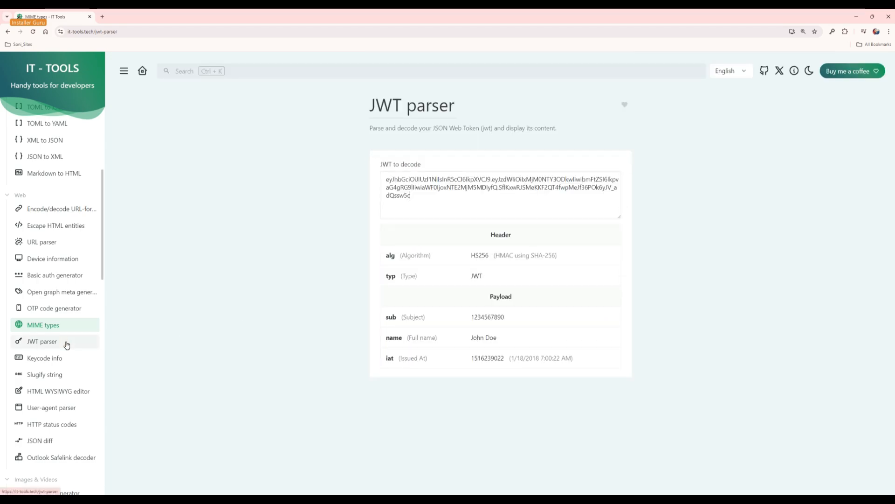
{"action": "left_click", "coordinate": [58, 391]}
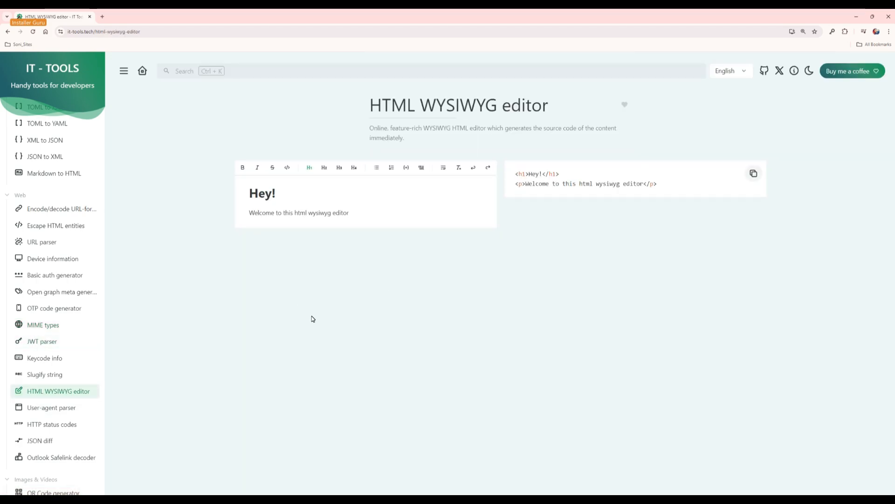
{"action": "mouse_move", "coordinate": [383, 239]}
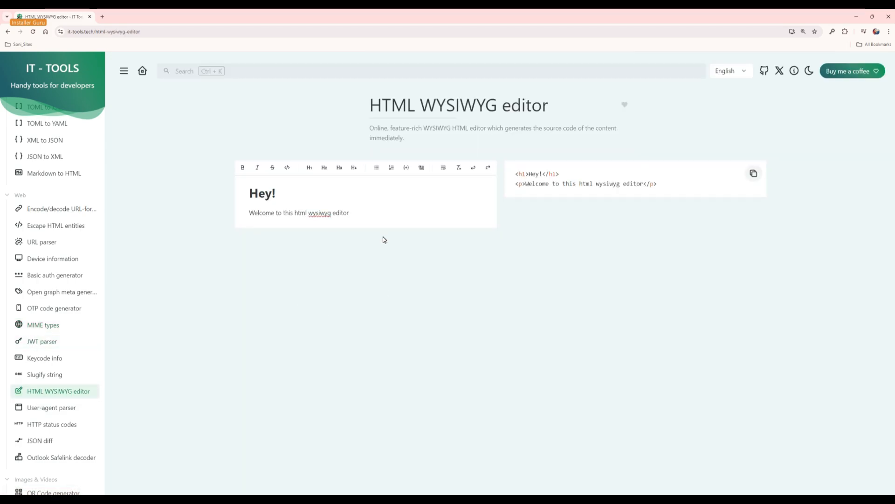
{"action": "left_click", "coordinate": [51, 424]}
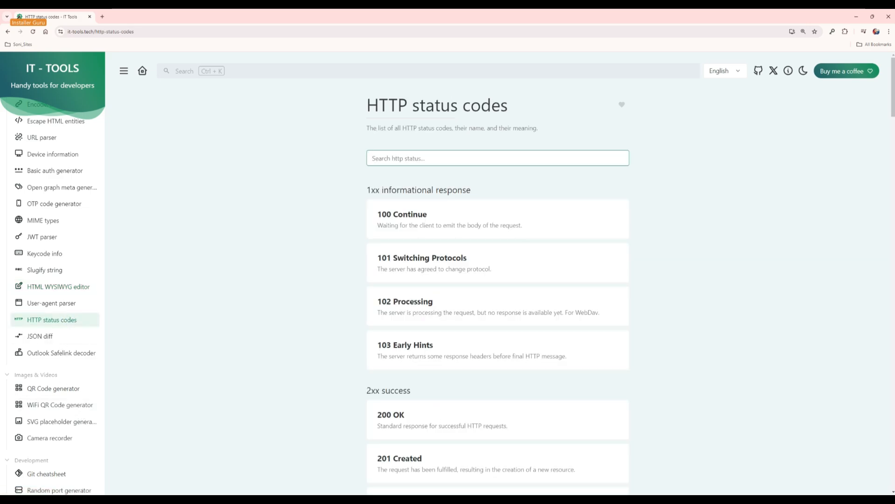
{"action": "left_click", "coordinate": [53, 388]}
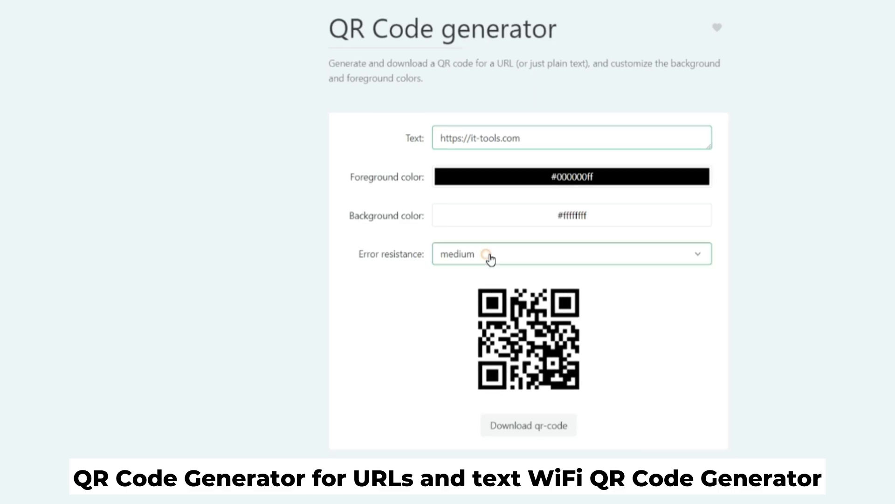
{"action": "left_click", "coordinate": [570, 253]}
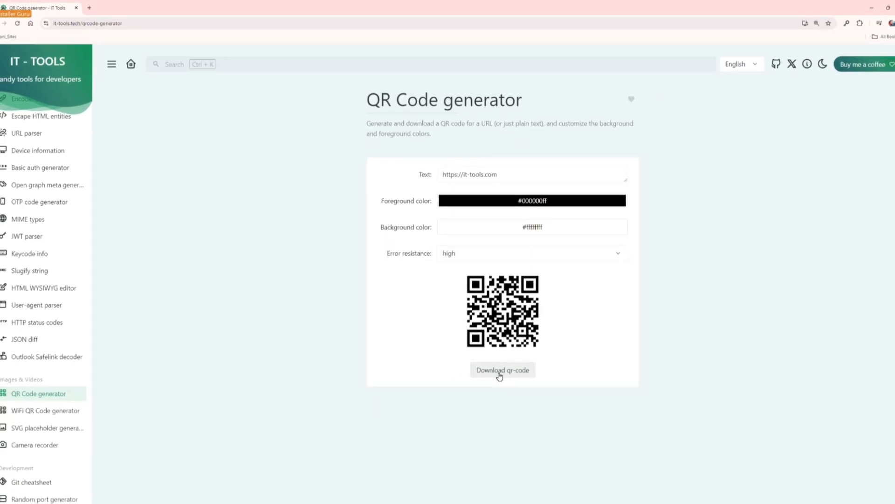
{"action": "left_click", "coordinate": [44, 410]}
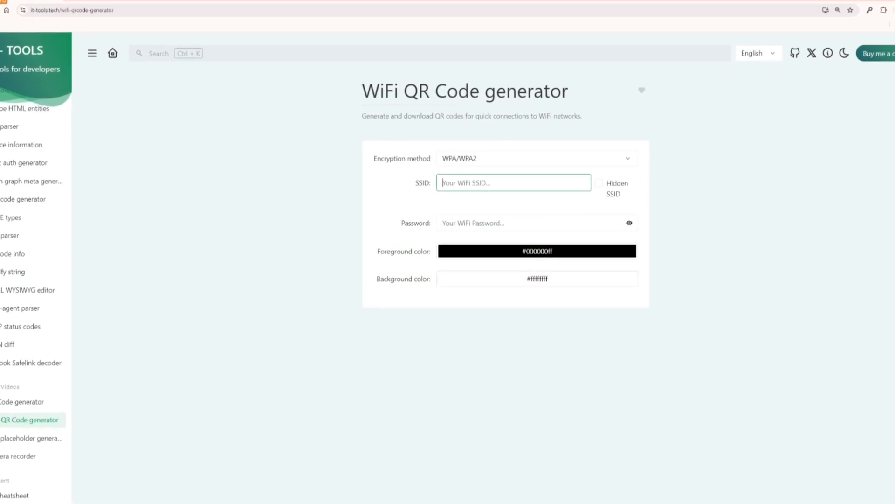
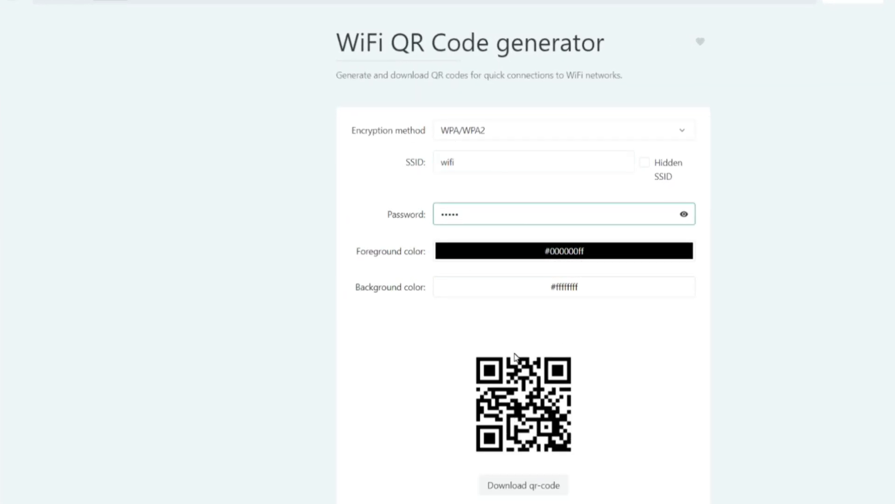
{"action": "left_click", "coordinate": [58, 317]}
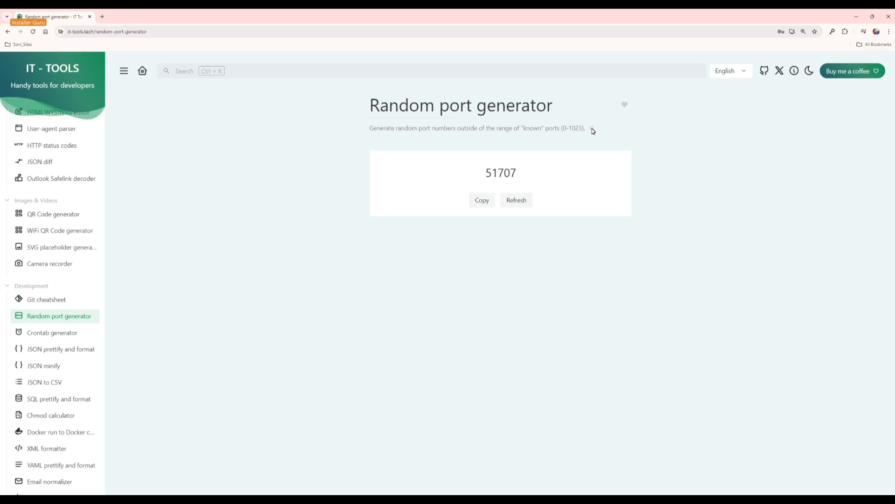
View Crontab and JSON prettify, then set the SQL formatter to MariaDB with tabular-left indentation
{"action": "left_click", "coordinate": [52, 332]}
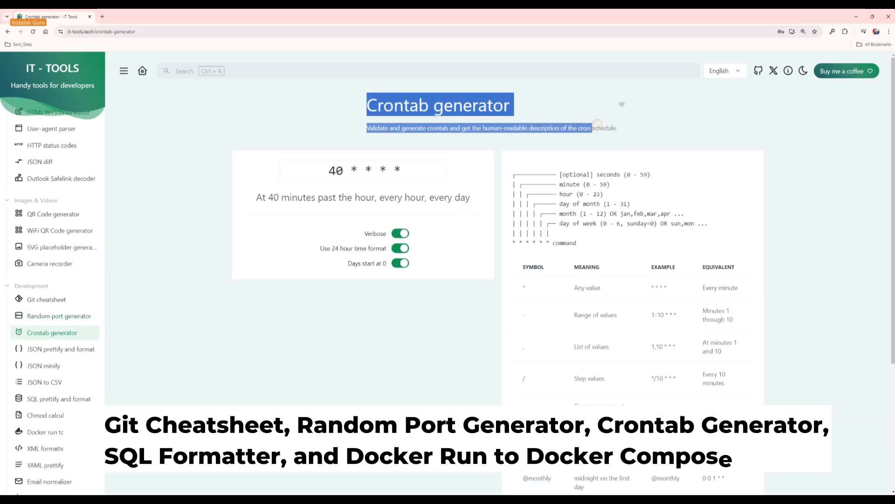
{"action": "left_click", "coordinate": [55, 349]}
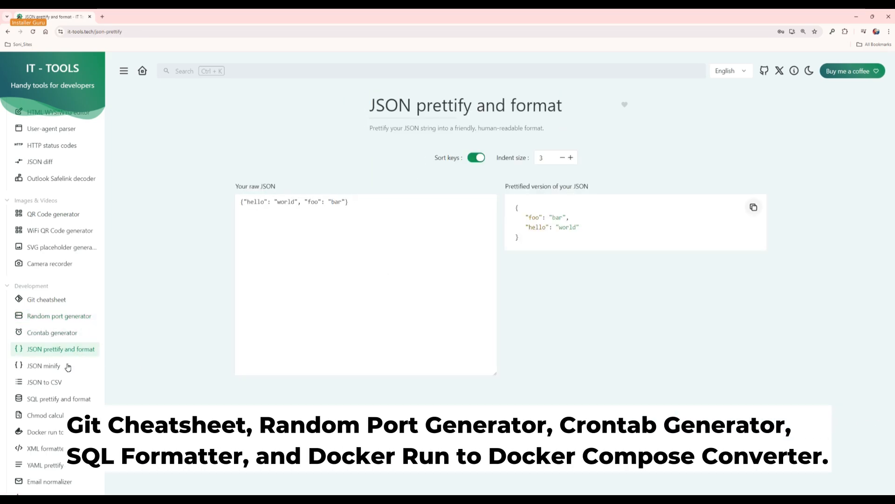
{"action": "left_click", "coordinate": [59, 398]}
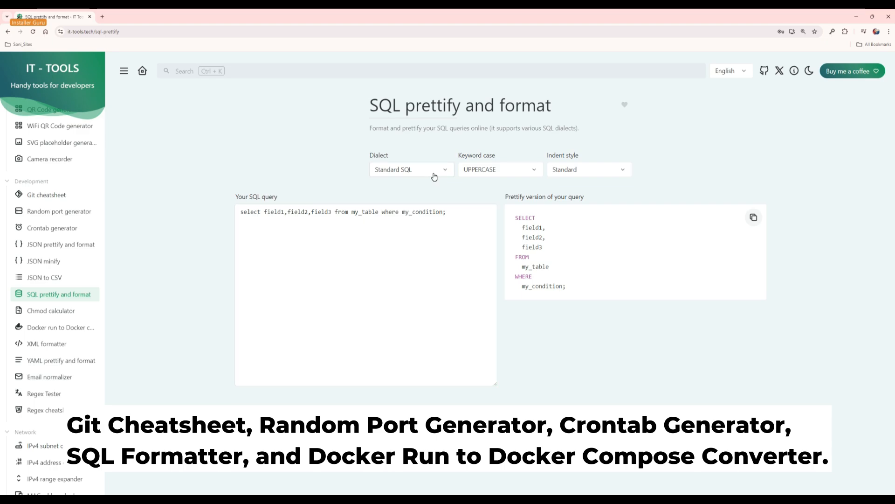
{"action": "left_click", "coordinate": [411, 169]}
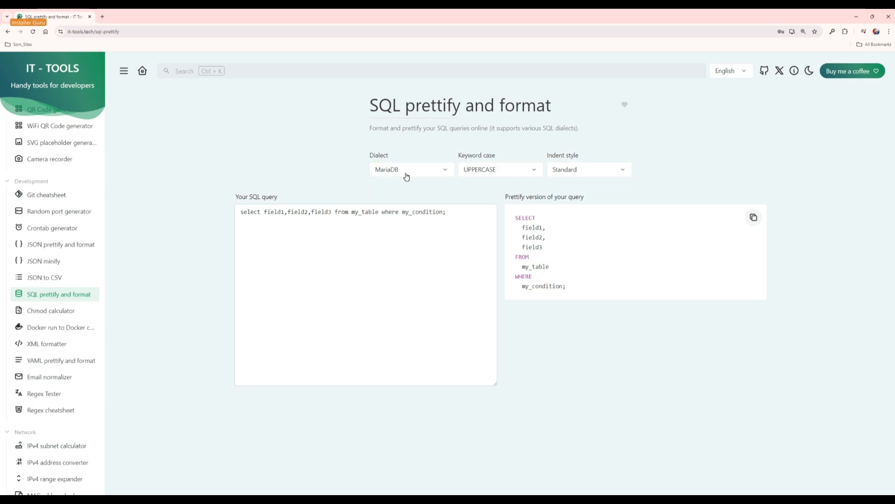
{"action": "left_click", "coordinate": [588, 169]}
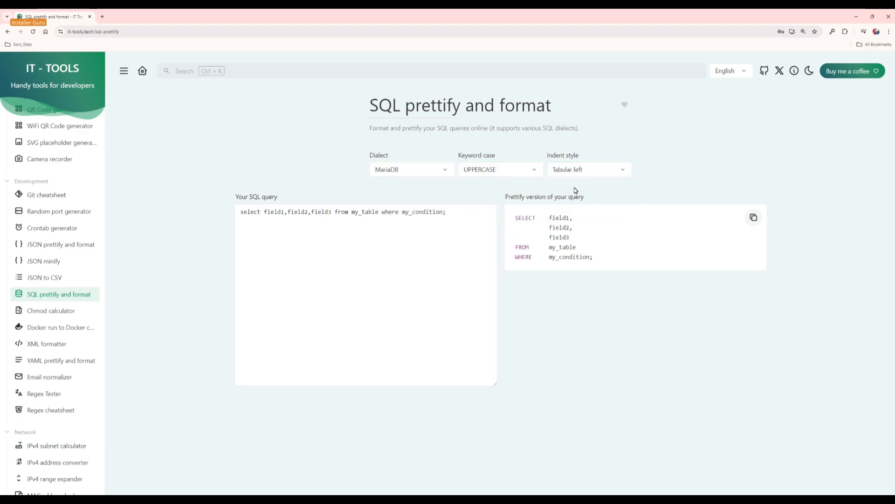
View YAML prettify, Docker run to compose converter, XML formatter and the IPv4 subnet calculator
{"action": "left_click", "coordinate": [60, 360]}
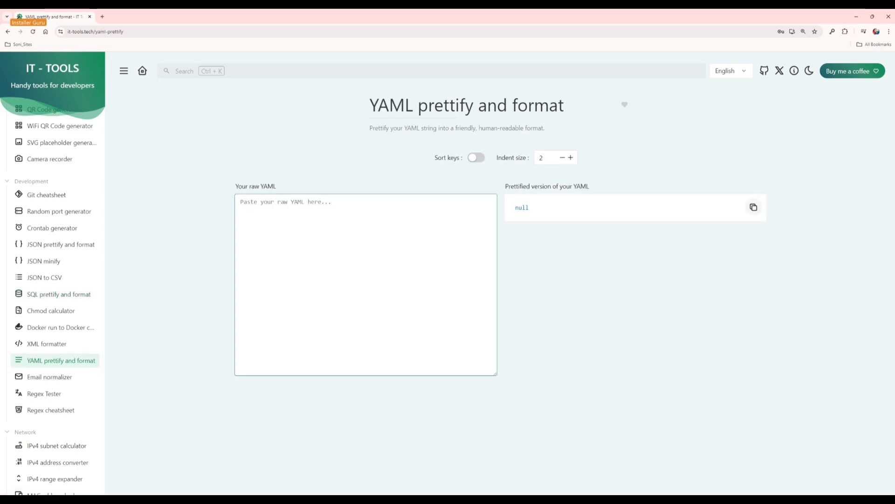
{"action": "left_click", "coordinate": [59, 326]}
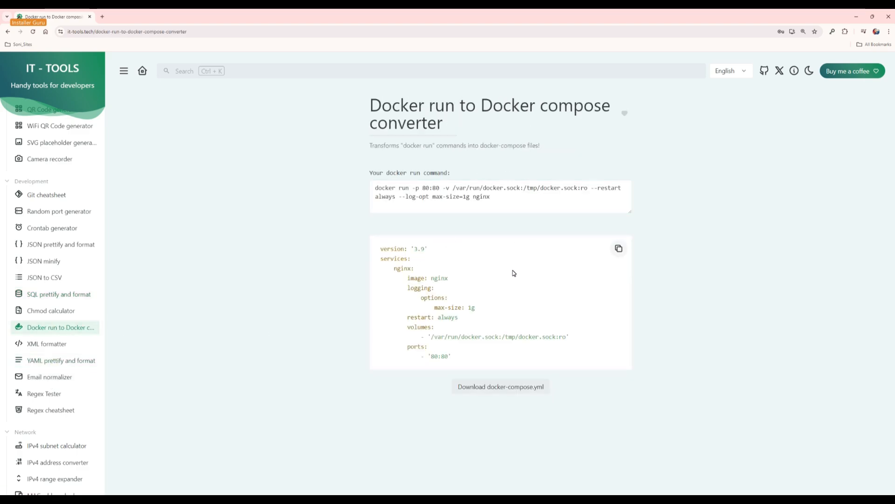
{"action": "left_click", "coordinate": [46, 344]}
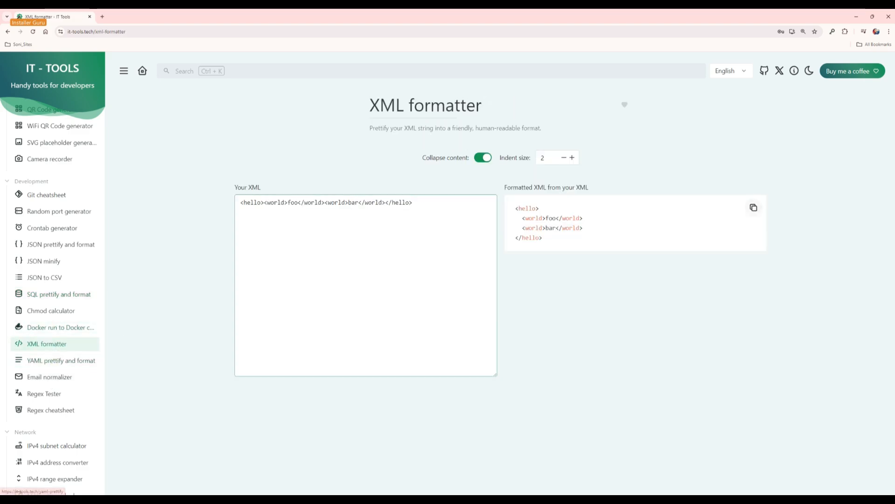
{"action": "left_click", "coordinate": [57, 445]}
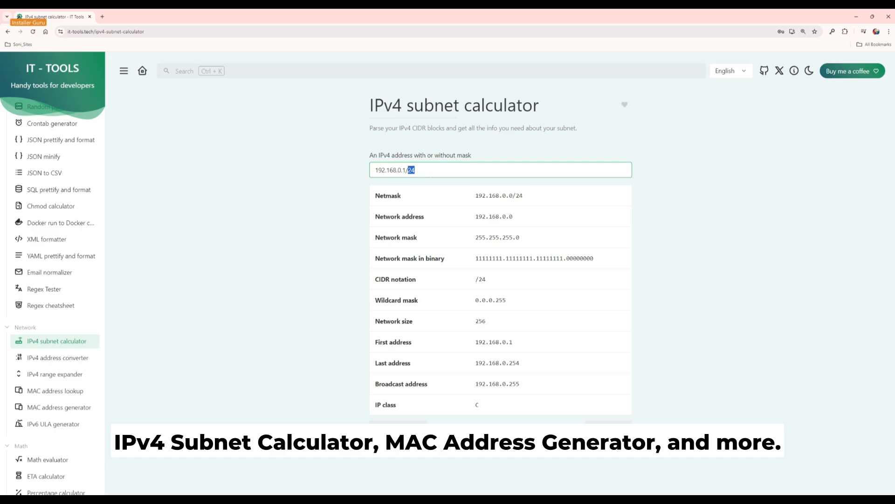
Switch the subnet mask to /16, then view the IPv4 converter, MAC address lookup and Math evaluator
{"action": "type", "text": "16"}
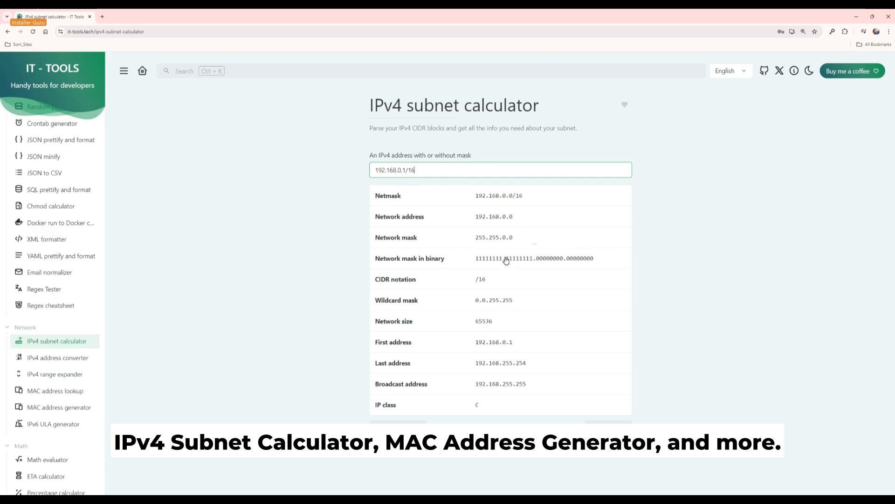
{"action": "left_click", "coordinate": [57, 357]}
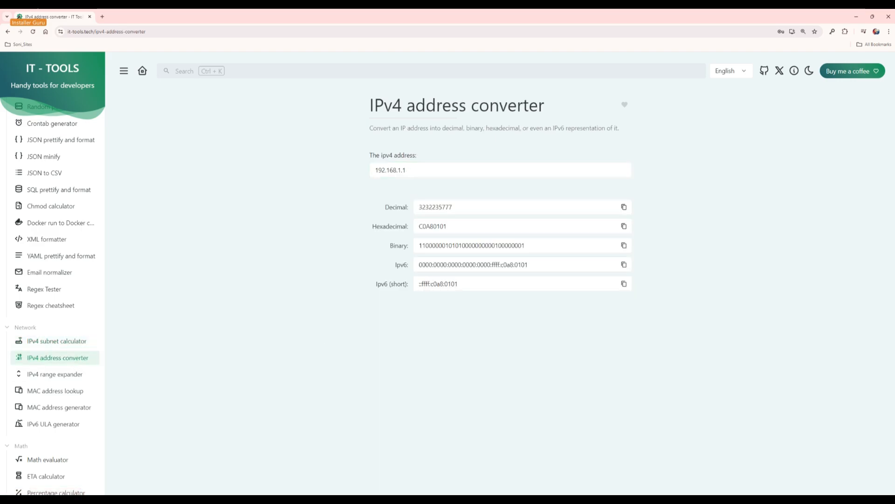
{"action": "mouse_move", "coordinate": [82, 418]}
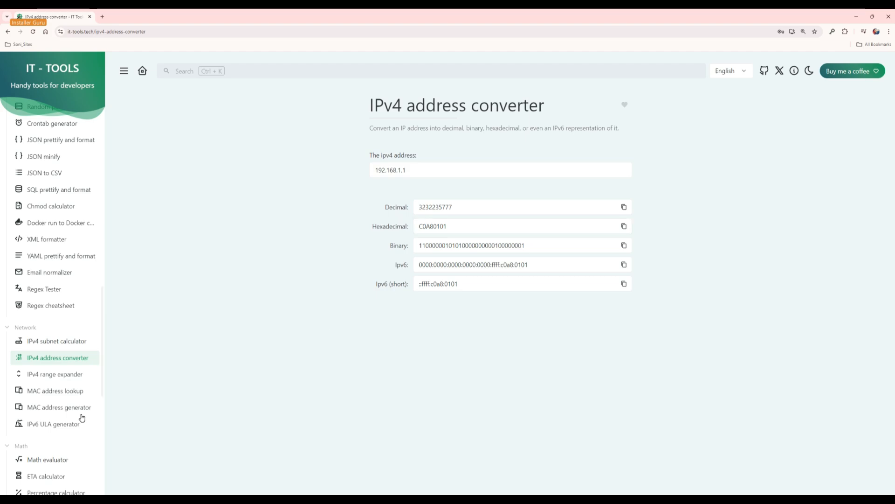
{"action": "left_click", "coordinate": [55, 391]}
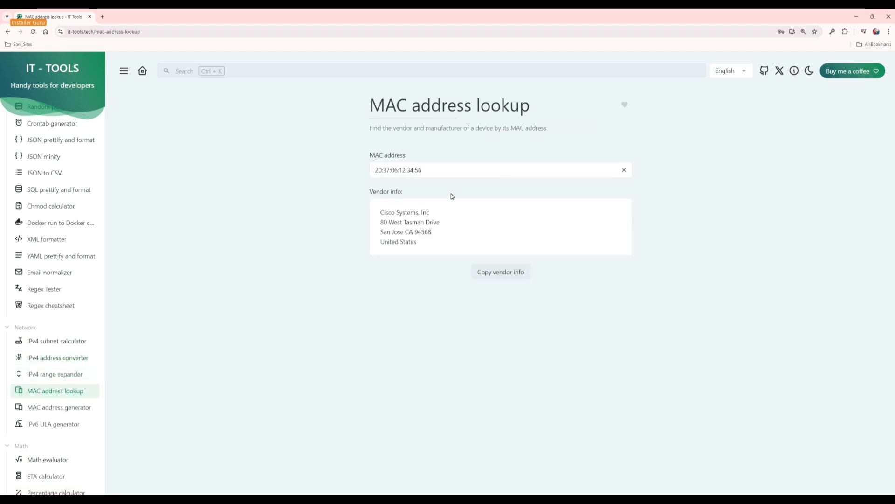
{"action": "left_click", "coordinate": [59, 407]}
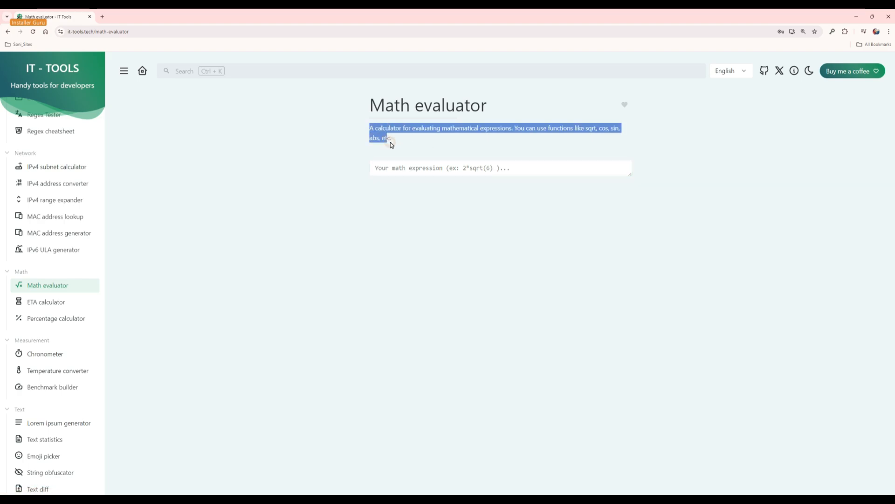
View the ETA calculator and the Percentage calculator
{"action": "left_click", "coordinate": [46, 301]}
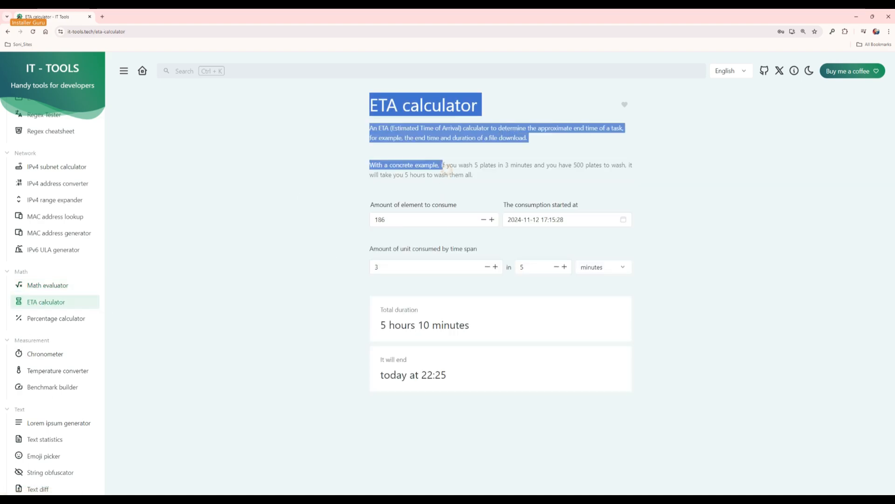
{"action": "left_click", "coordinate": [73, 363]}
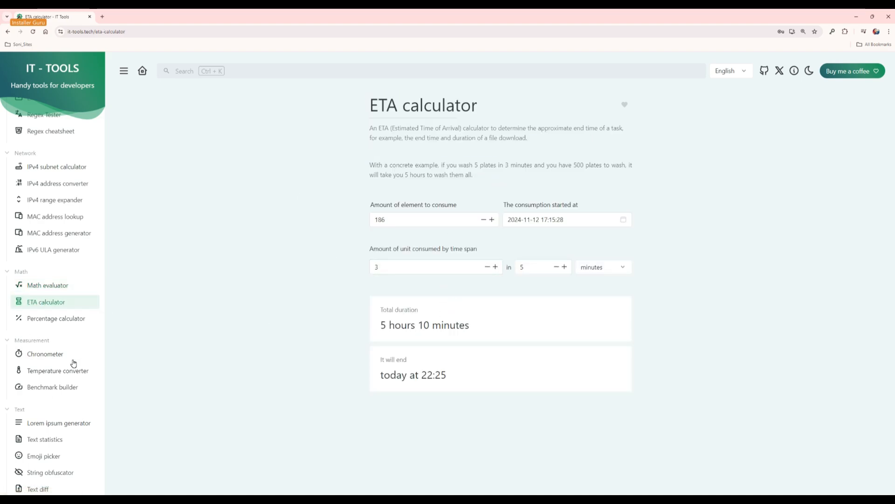
{"action": "left_click", "coordinate": [55, 318]}
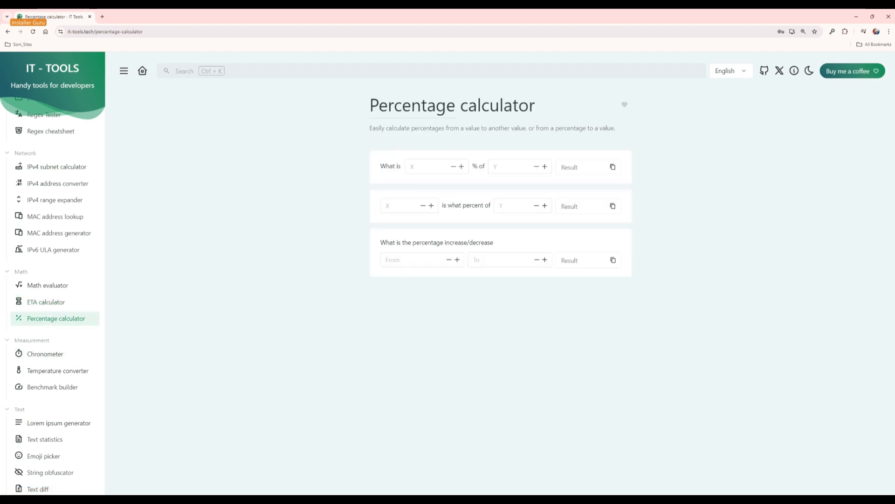
Start the Chronometer stopwatch and reset it to 00:00.000
{"action": "left_click", "coordinate": [44, 353]}
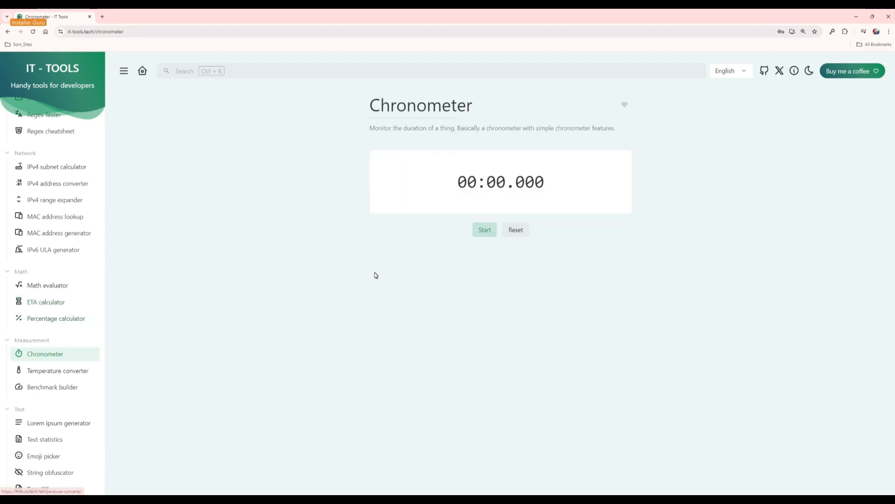
{"action": "left_click", "coordinate": [484, 229]}
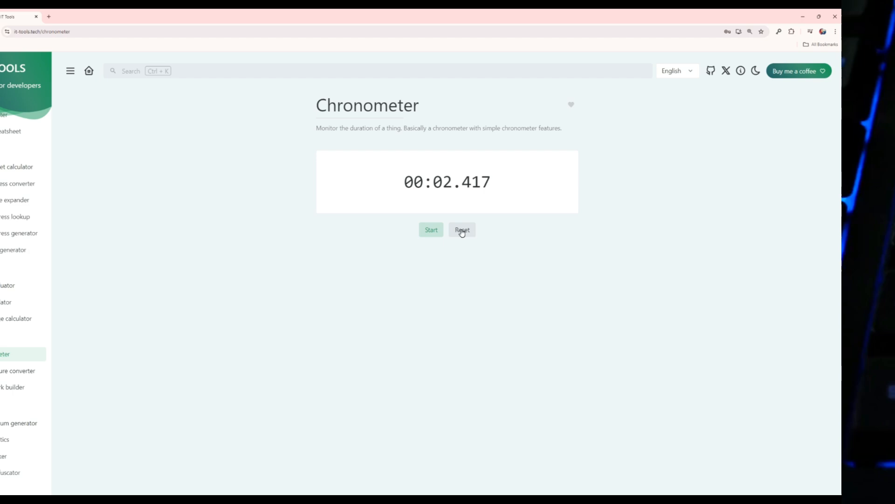
{"action": "left_click", "coordinate": [461, 229]}
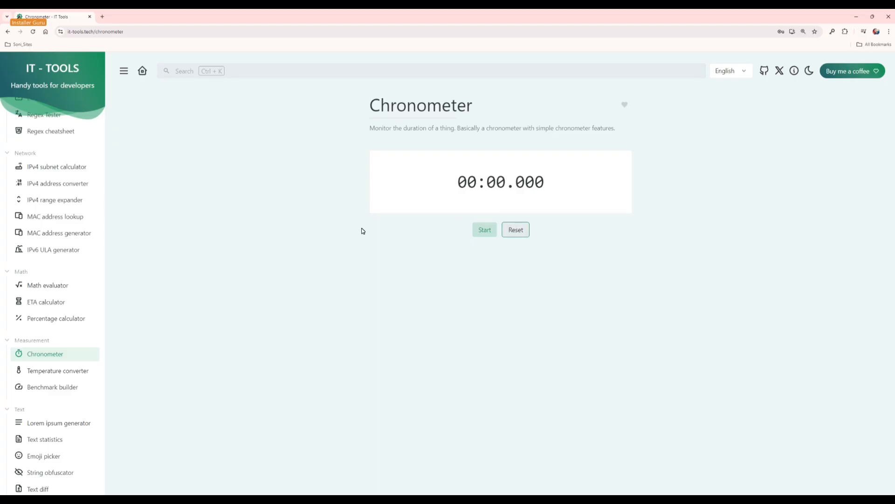
Convert 22 Kelvin in the Temperature converter, then go to the project's GitHub repository
{"action": "left_click", "coordinate": [58, 370]}
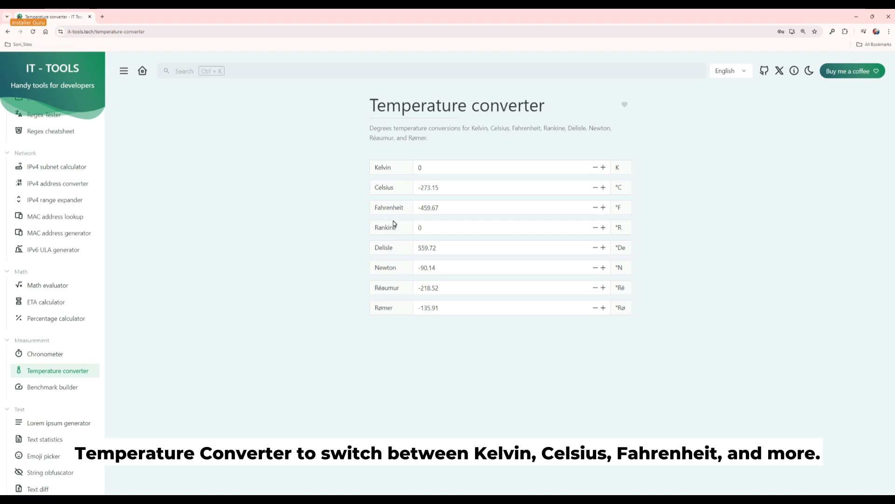
{"action": "type", "text": "22"}
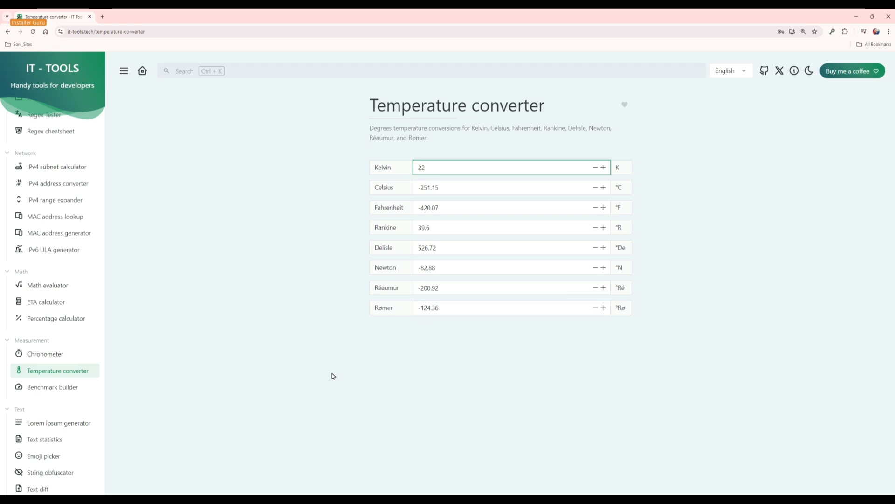
{"action": "left_click", "coordinate": [763, 71]}
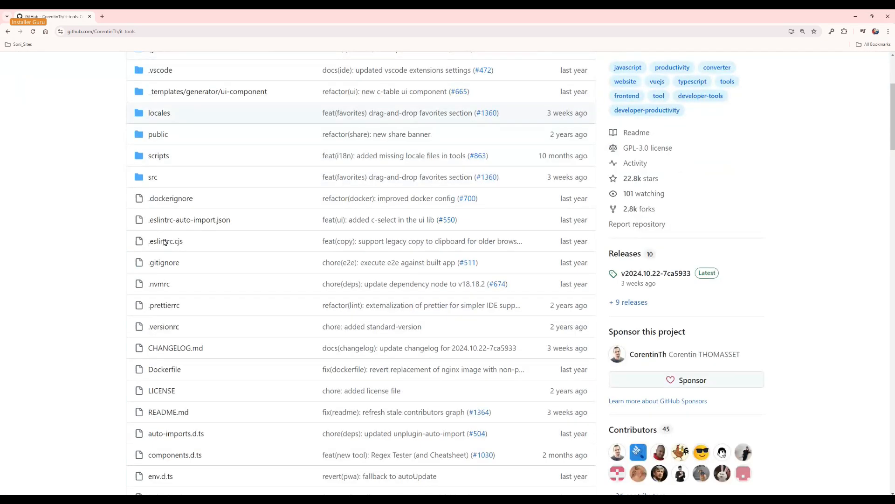
Reach the README's Self host section and copy the Docker Hub run command
{"action": "scroll", "scroll_direction": "down", "scroll_amount": 3}
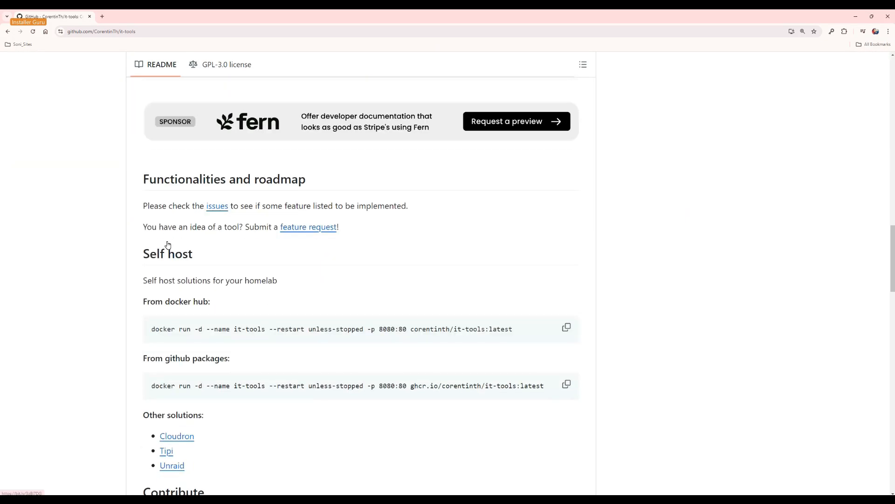
{"action": "scroll", "scroll_direction": "down", "scroll_amount": 3}
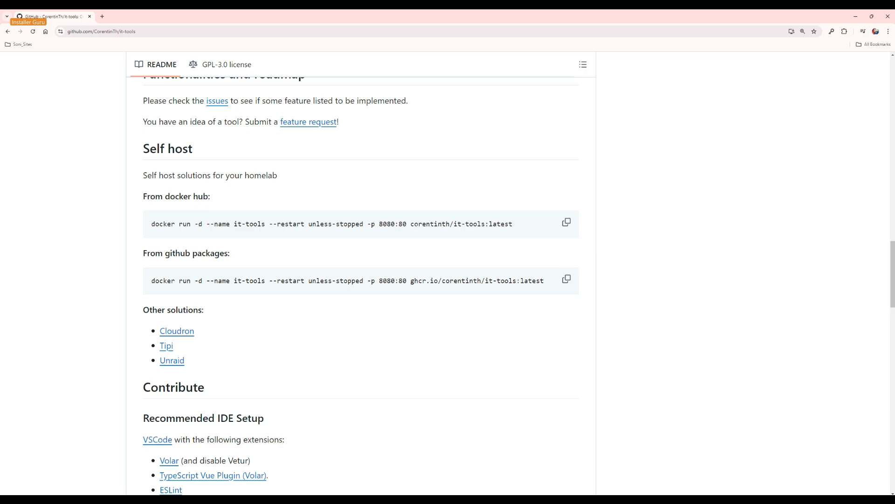
{"action": "left_click", "coordinate": [566, 222]}
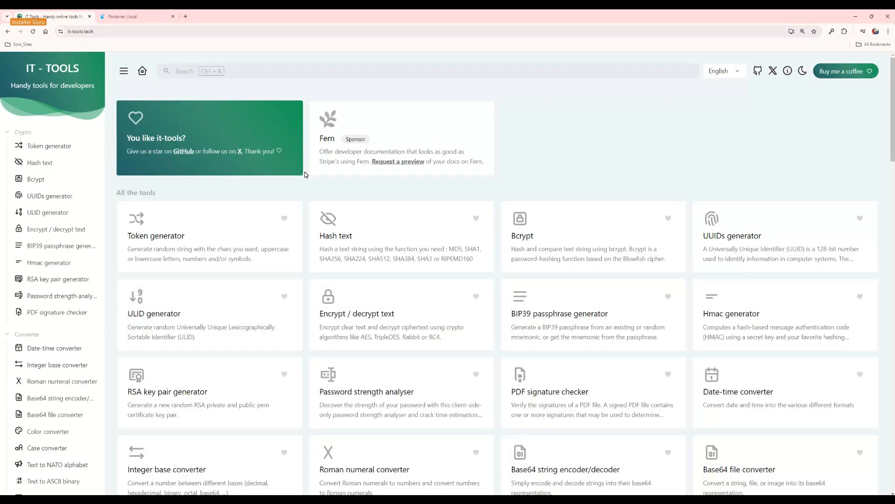
{"action": "mouse_move", "coordinate": [484, 67]}
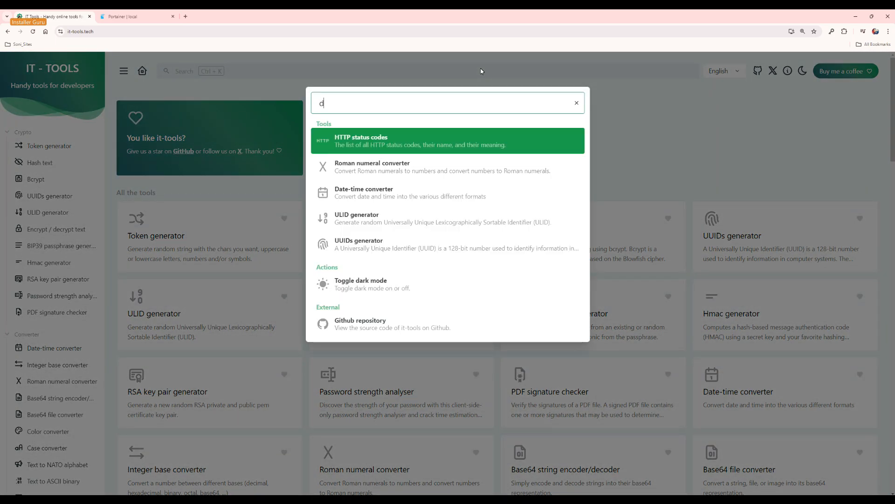
Convert the it-tools docker run command into a compose file and copy the result
{"action": "type", "text": "o"}
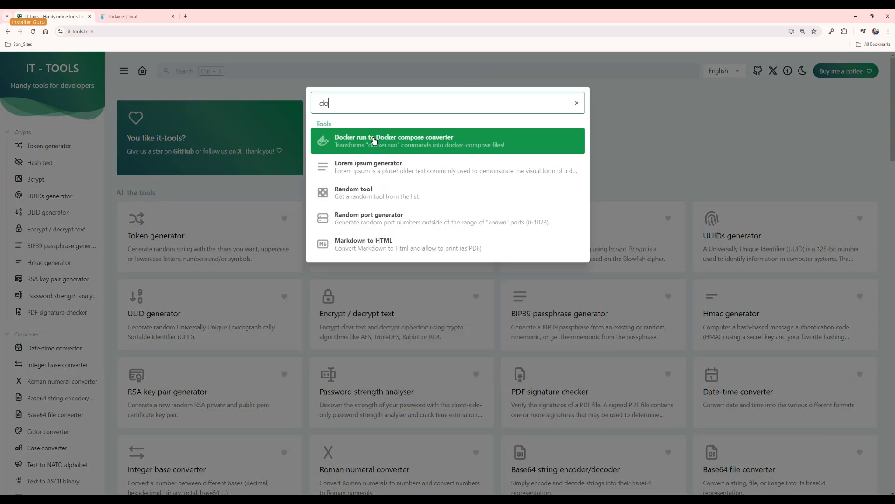
{"action": "left_click", "coordinate": [394, 141]}
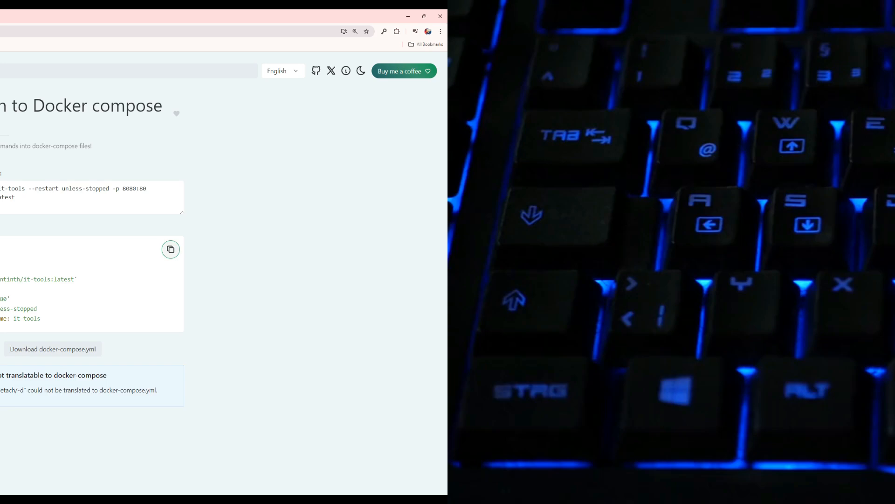
{"action": "left_click", "coordinate": [135, 16]}
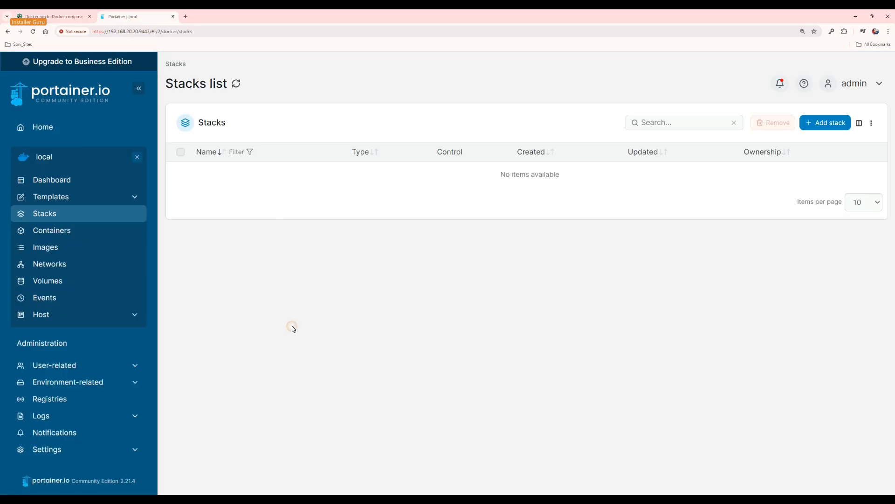
Deploy a new stack named ittools from the pasted compose file and view its details
{"action": "left_click", "coordinate": [824, 122]}
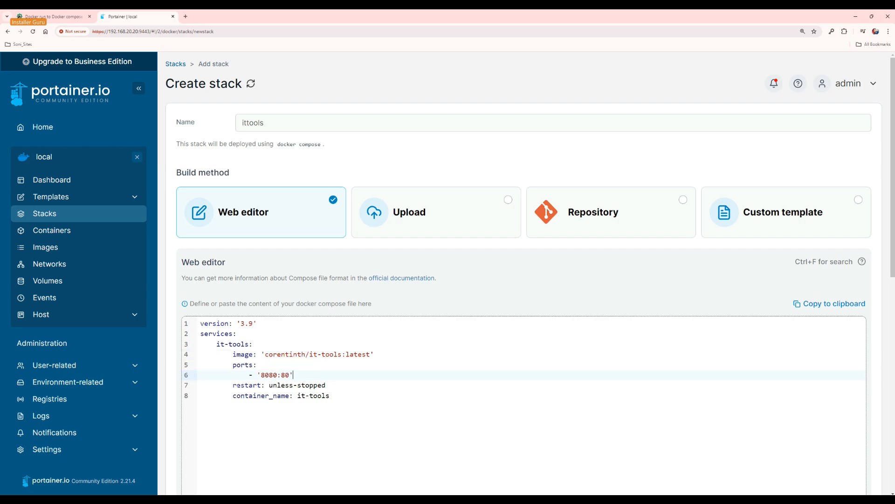
{"action": "scroll", "scroll_direction": "down", "scroll_amount": 3}
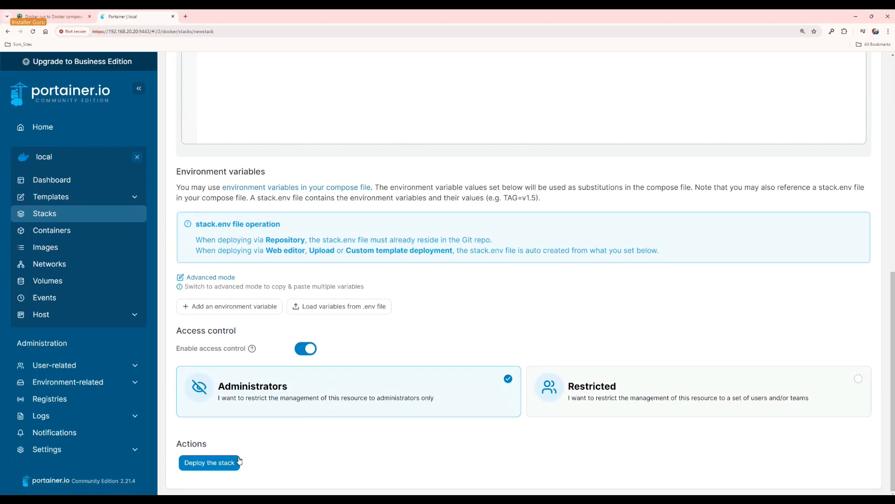
{"action": "left_click", "coordinate": [209, 462]}
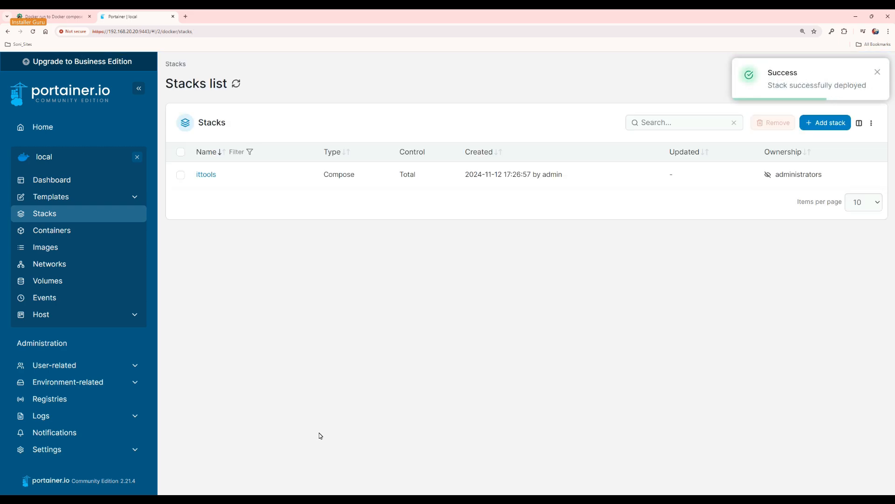
{"action": "left_click", "coordinate": [206, 174]}
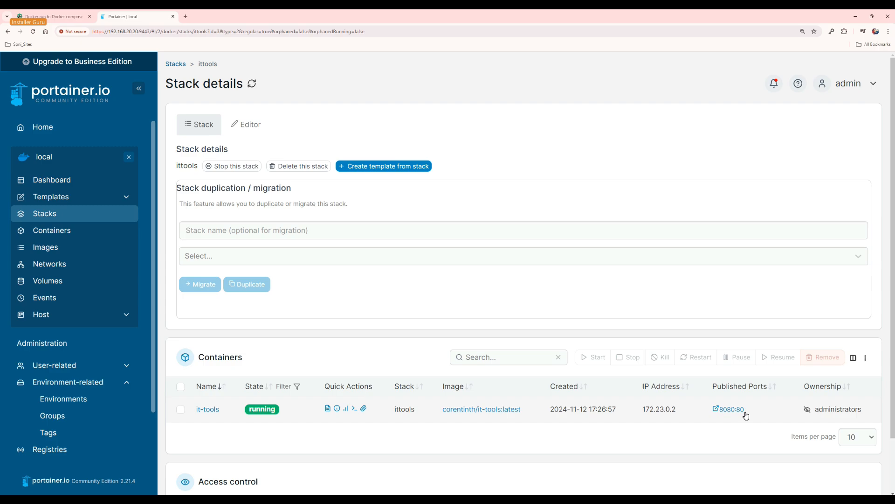
Browse the self-hosted IT-Tools home page through the 8080:80 published port link
{"action": "left_click", "coordinate": [730, 409]}
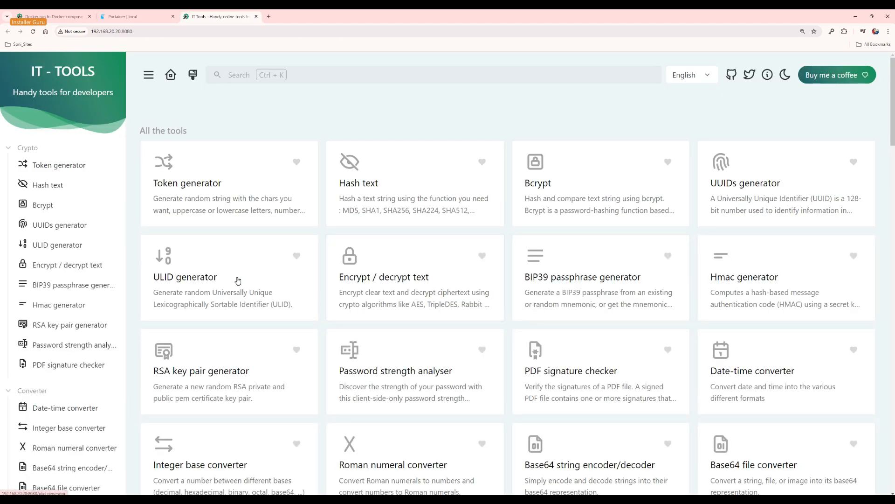
{"action": "scroll", "scroll_direction": "down", "scroll_amount": 3}
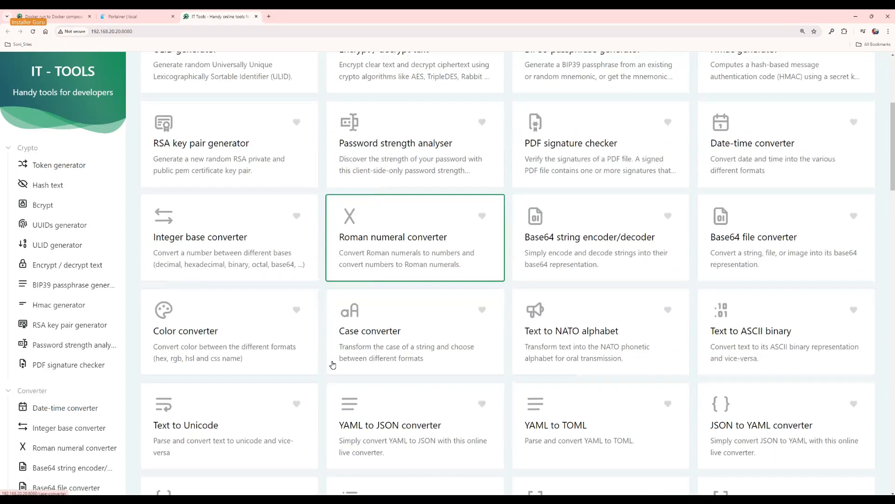
{"action": "scroll", "scroll_direction": "down", "scroll_amount": 3}
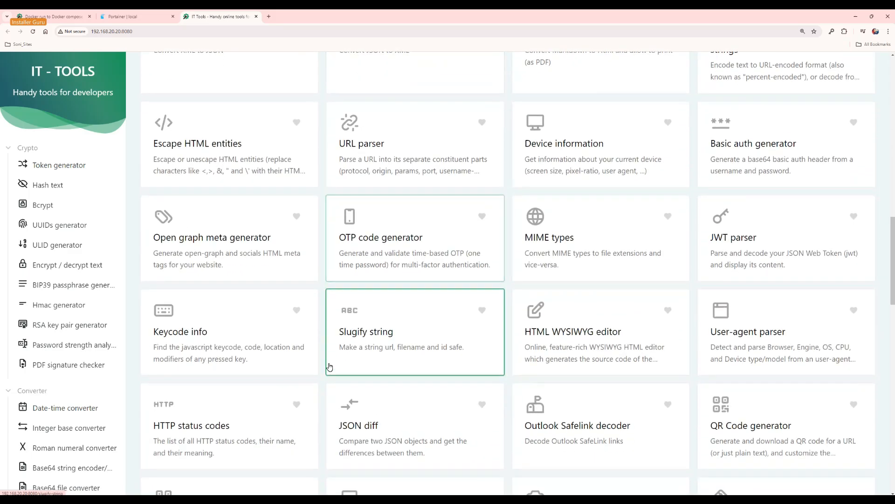